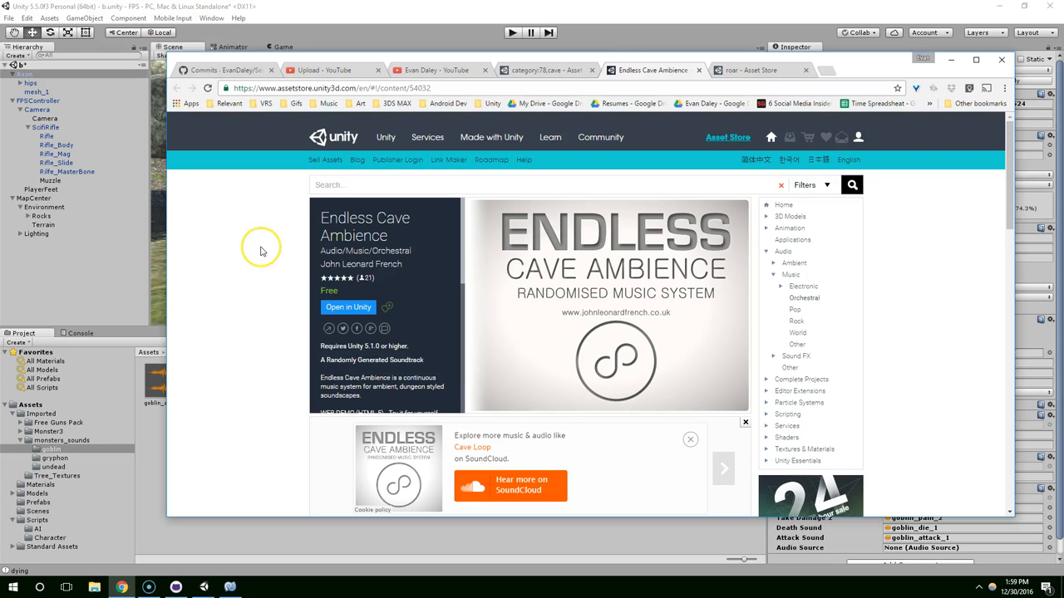
{"action": "mouse_move", "coordinate": [299, 229]}
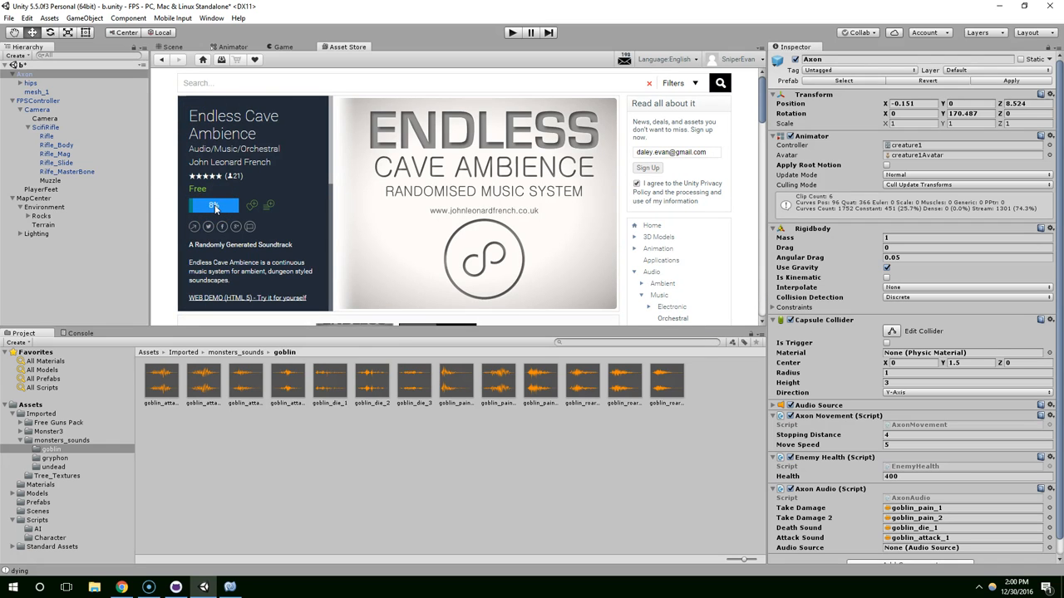
Step: Download the Endless Cave Ambience package and start importing it into the project
{"action": "left_click", "coordinate": [213, 207]}
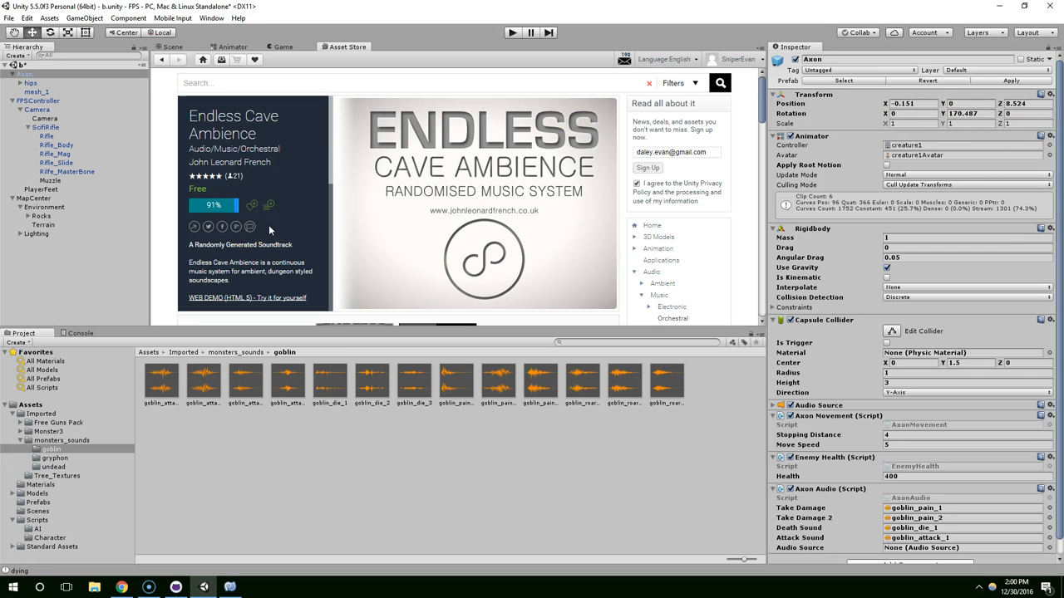
{"action": "left_click", "coordinate": [251, 204]}
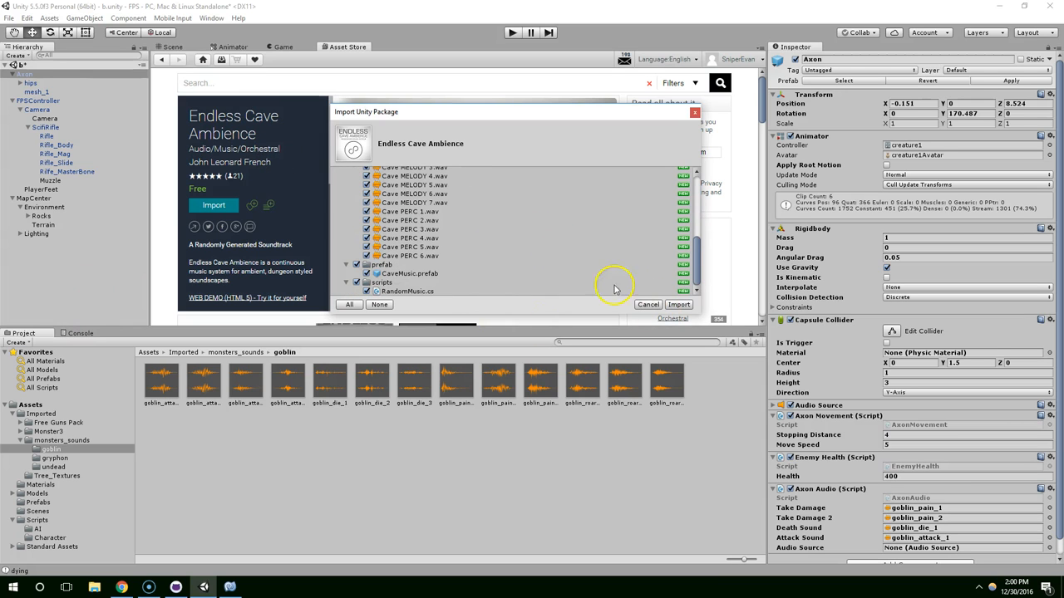
Step: Confirm importing all the Endless Cave Ambience files into the project assets
{"action": "left_click", "coordinate": [678, 304]}
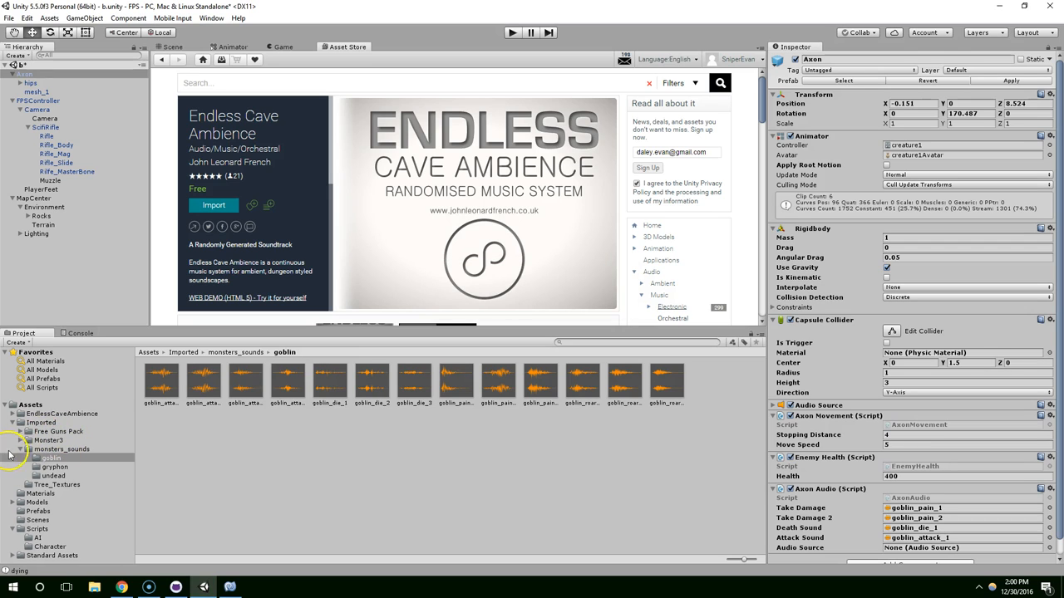
Step: Move the EndlessCaveAmbience folder into the Imported folder and return to the scene view
{"action": "left_click", "coordinate": [20, 458]}
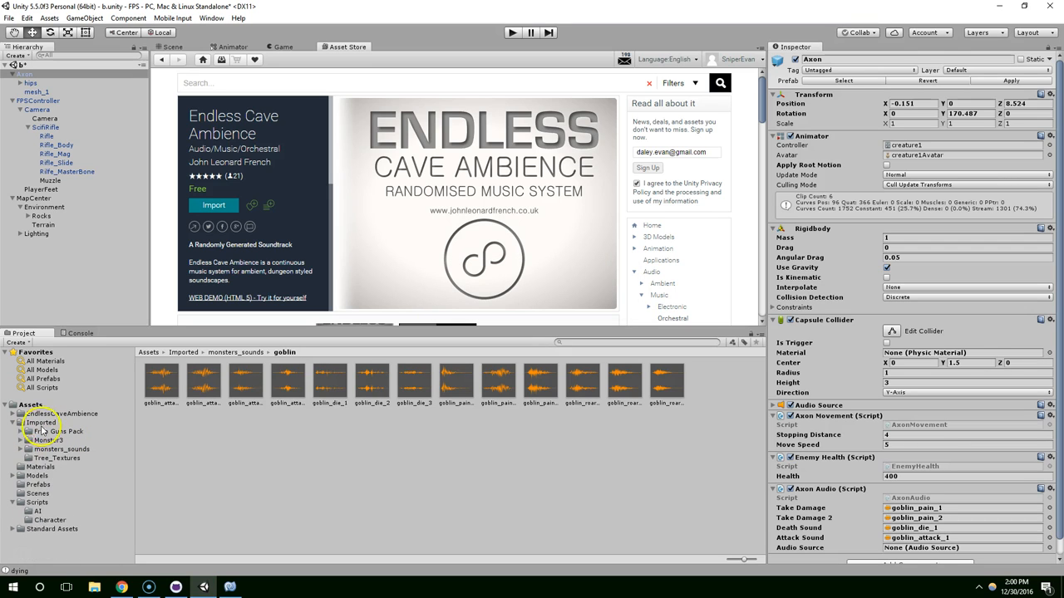
{"action": "left_click", "coordinate": [58, 412]}
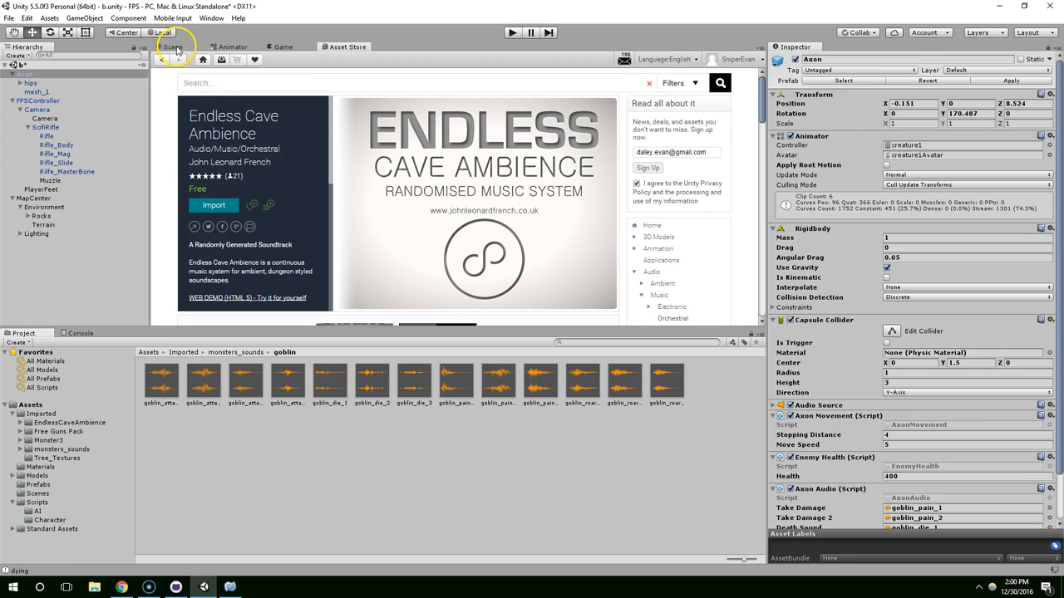
{"action": "left_click", "coordinate": [173, 47]}
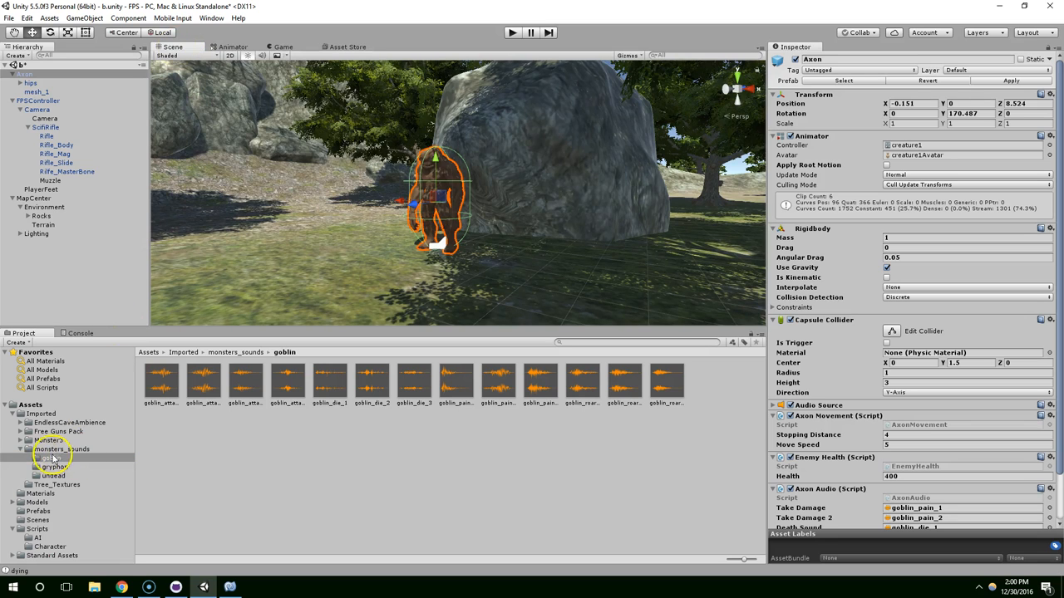
Step: Browse the package's demos, mixers, fonts and demo scripts, ending on the music folder of Cave tracks
{"action": "left_click", "coordinate": [70, 422]}
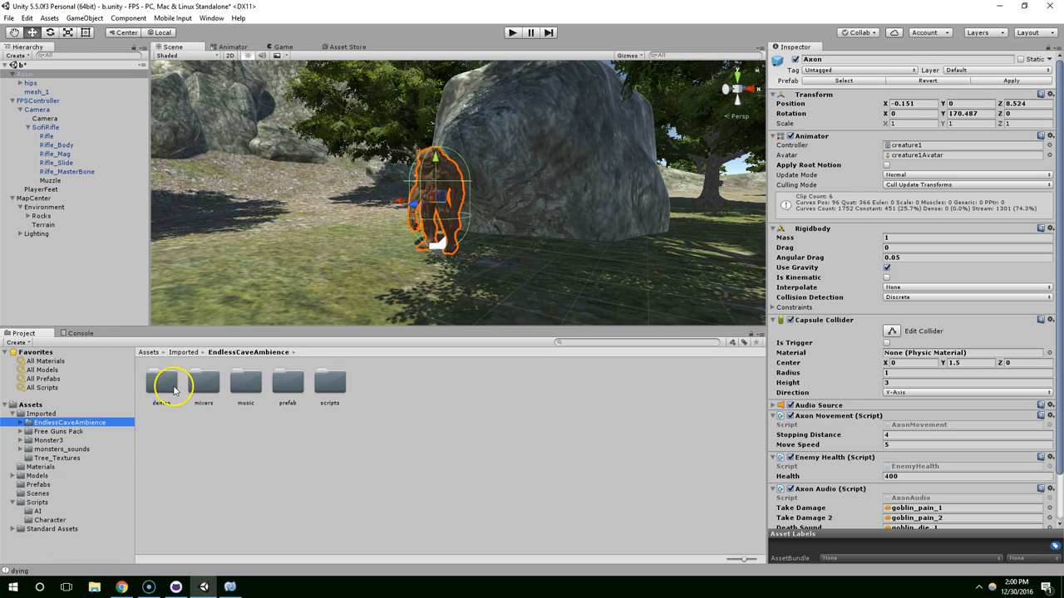
{"action": "double_click", "coordinate": [162, 382]}
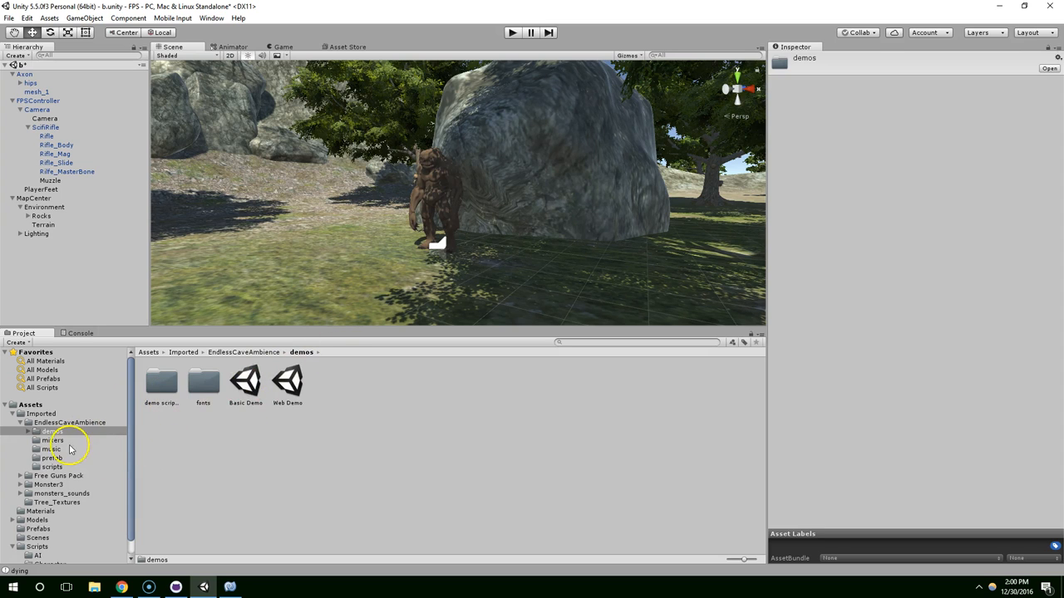
{"action": "left_click", "coordinate": [53, 441]}
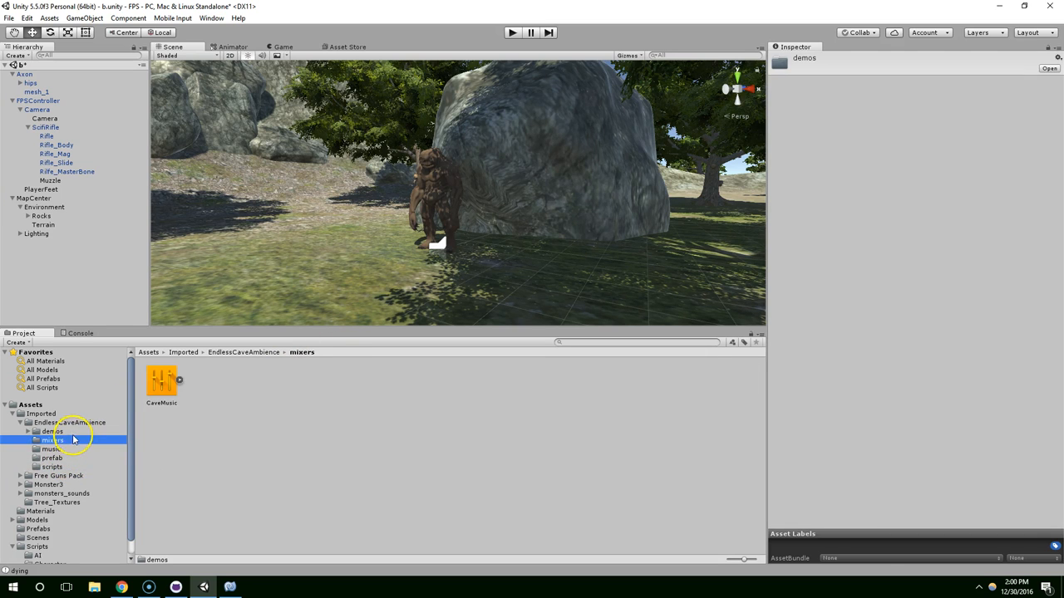
{"action": "left_click", "coordinate": [57, 448]}
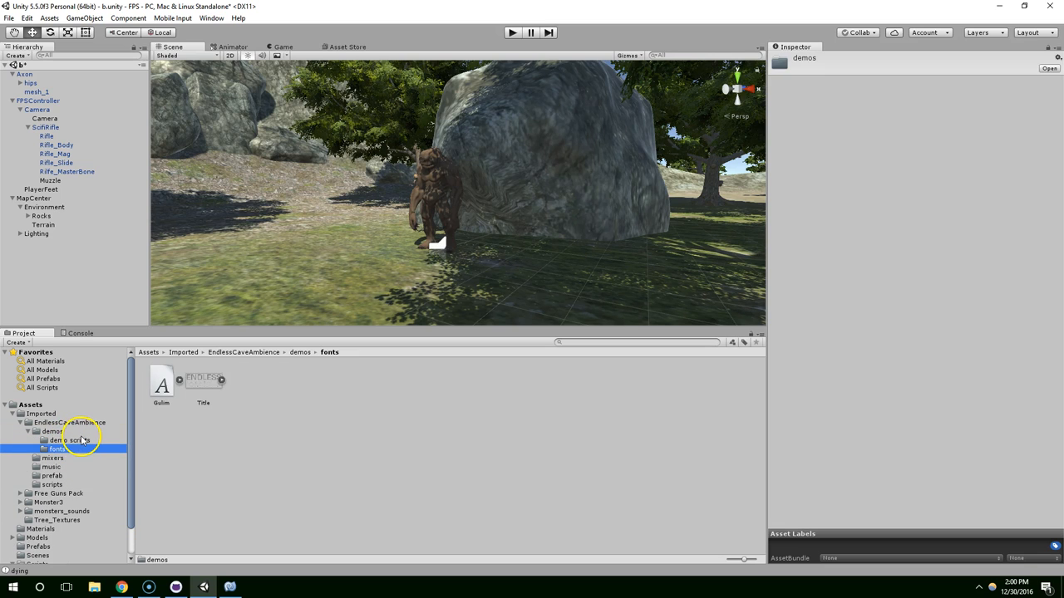
{"action": "left_click", "coordinate": [50, 465]}
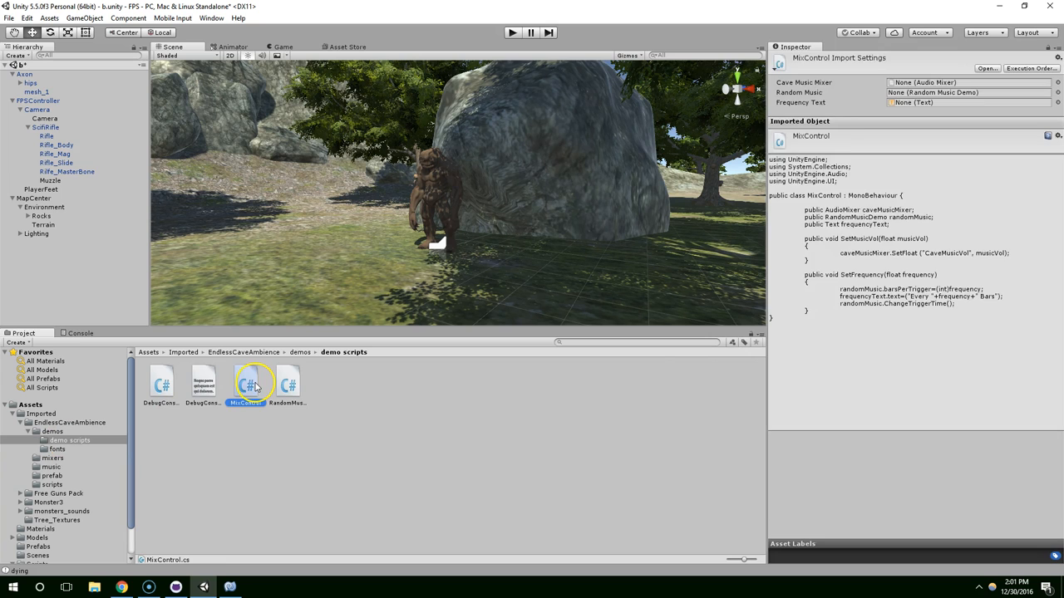
{"action": "left_click", "coordinate": [159, 382]}
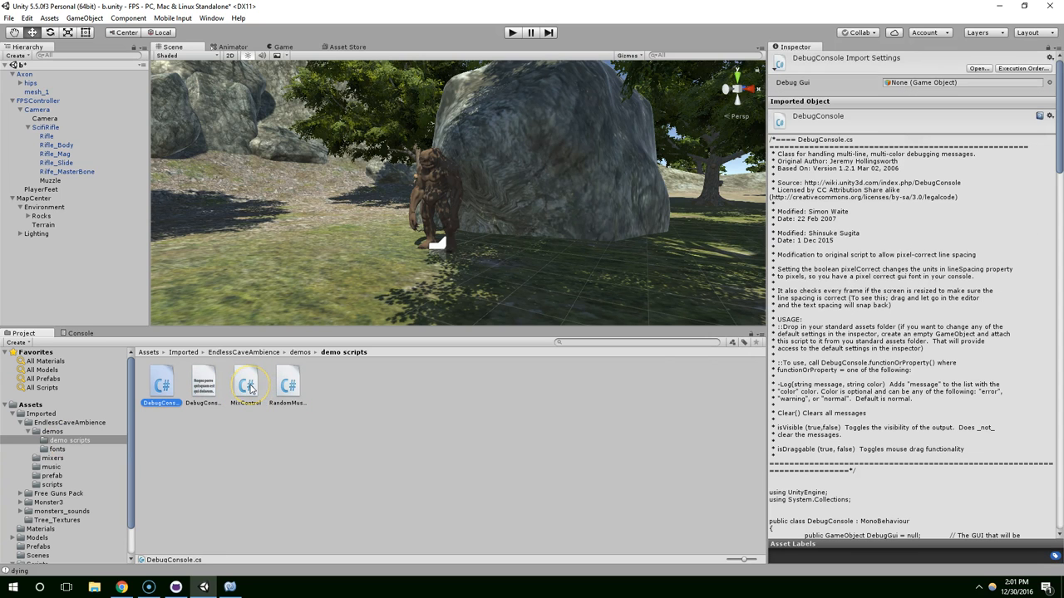
{"action": "mouse_move", "coordinate": [51, 450]}
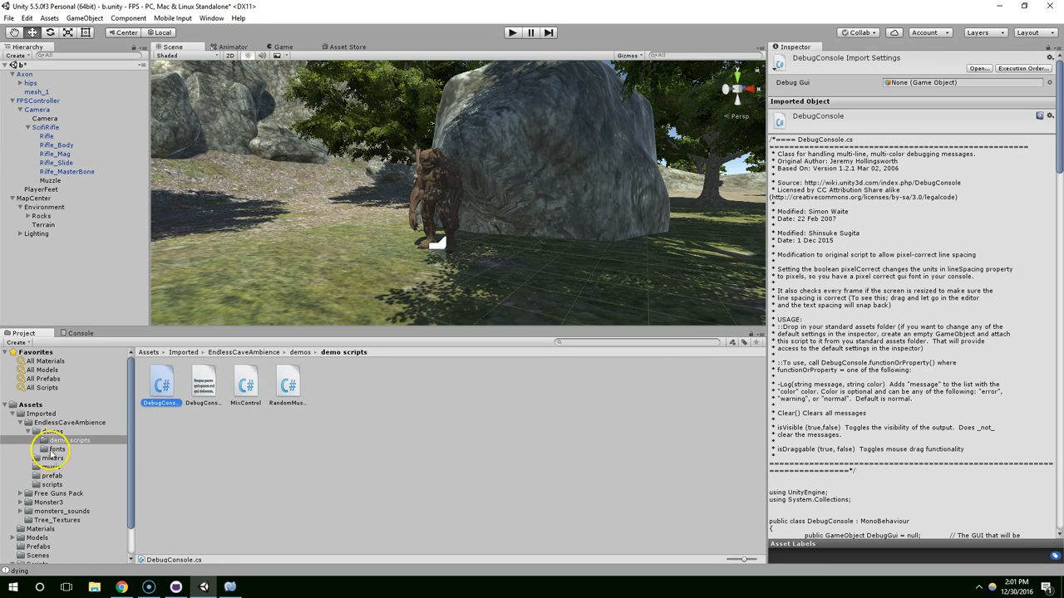
{"action": "left_click", "coordinate": [50, 465]}
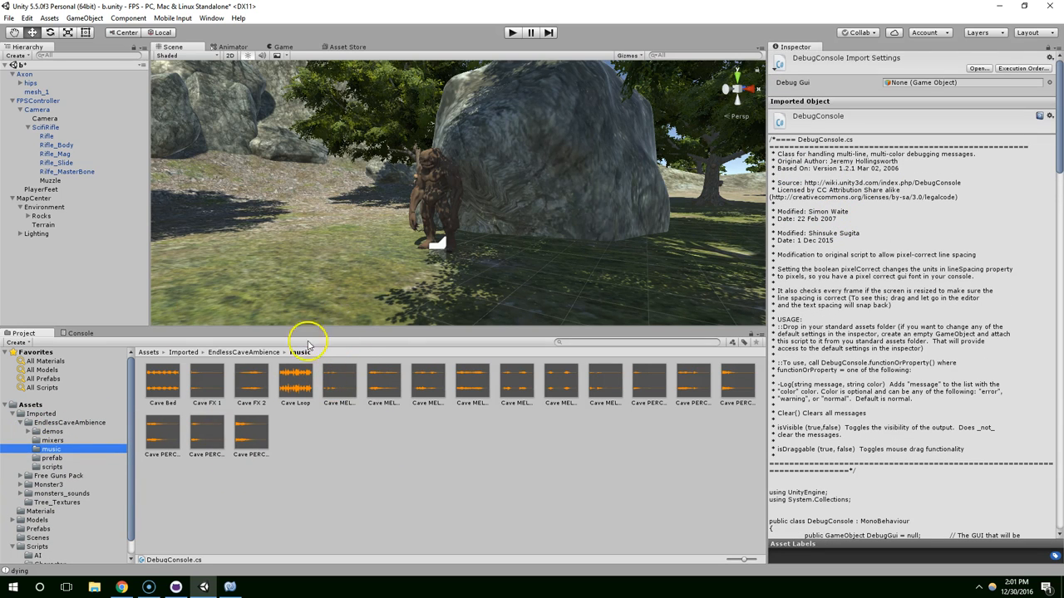
{"action": "left_click", "coordinate": [295, 386]}
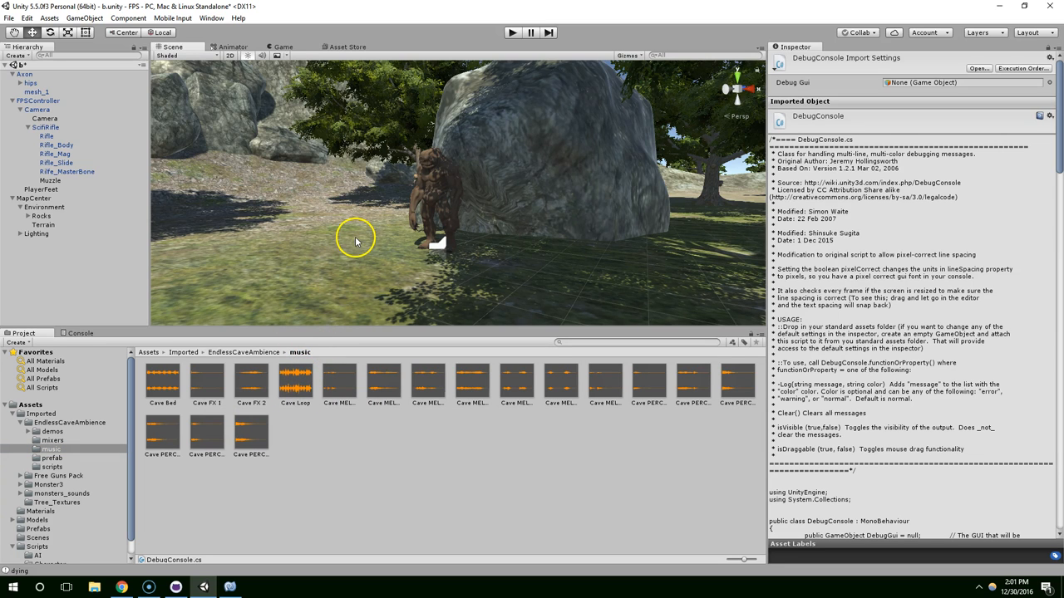
{"action": "left_click", "coordinate": [296, 382]}
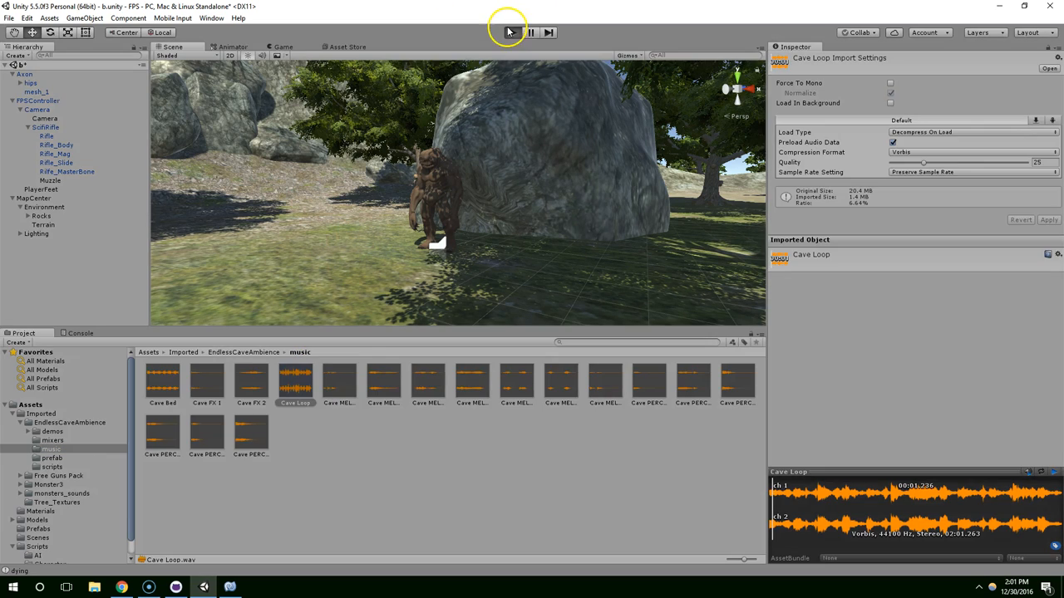
{"action": "left_click", "coordinate": [512, 33]}
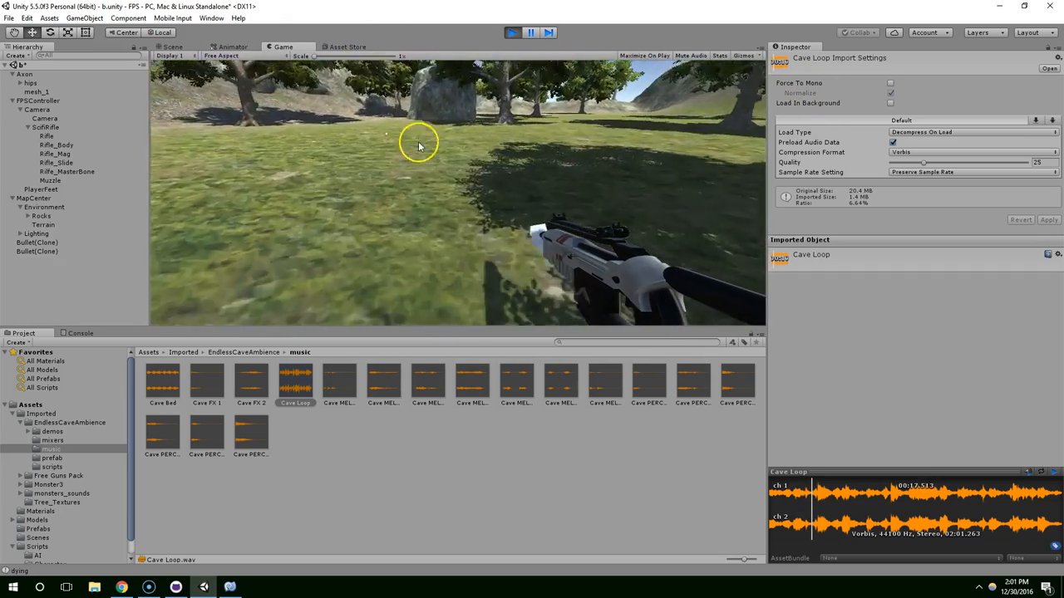
{"action": "left_click", "coordinate": [530, 33]}
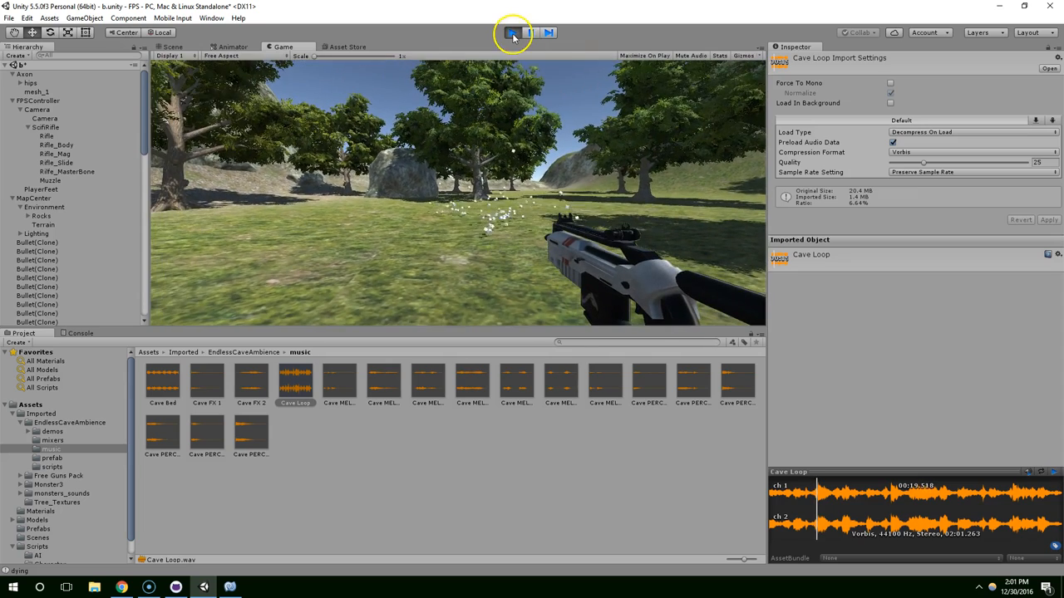
{"action": "left_click", "coordinate": [512, 33]}
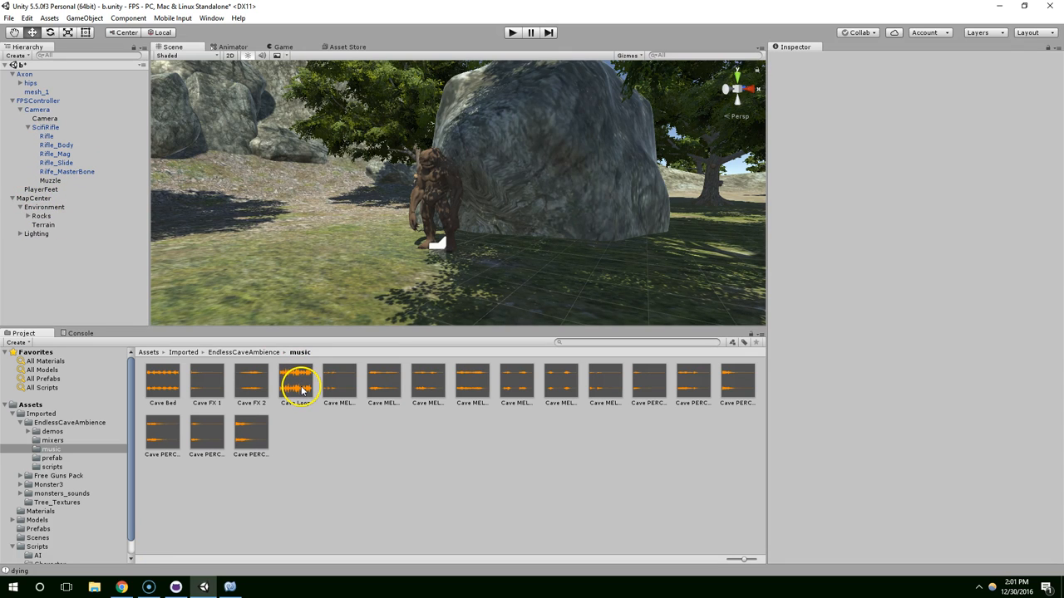
Step: Play-test briefly, then give the Terrain an audio source playing the Cave Loop clip
{"action": "left_click", "coordinate": [512, 33]}
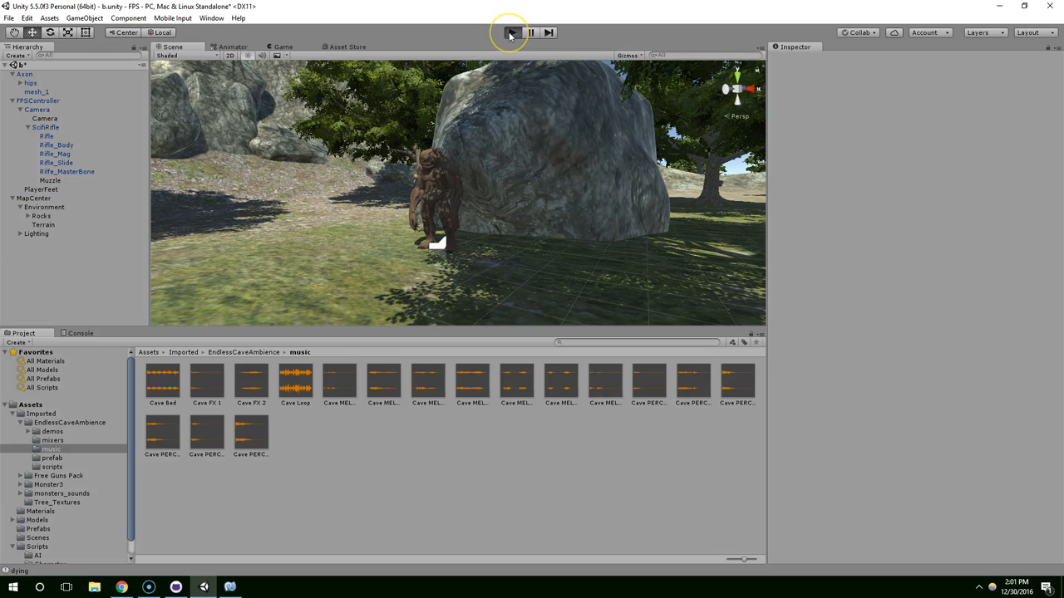
{"action": "left_click", "coordinate": [512, 33]}
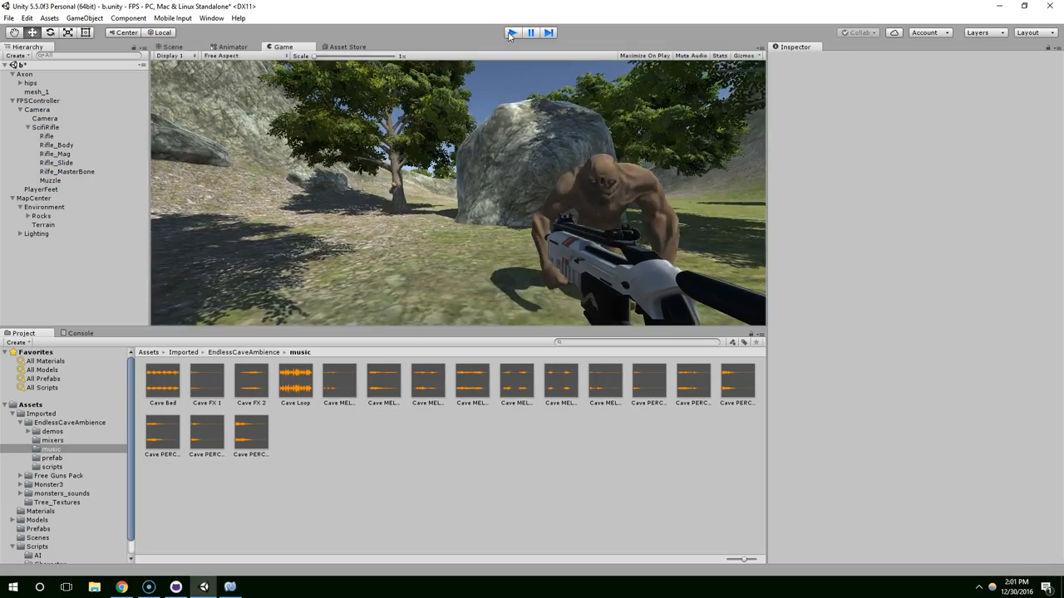
{"action": "left_click", "coordinate": [512, 33]}
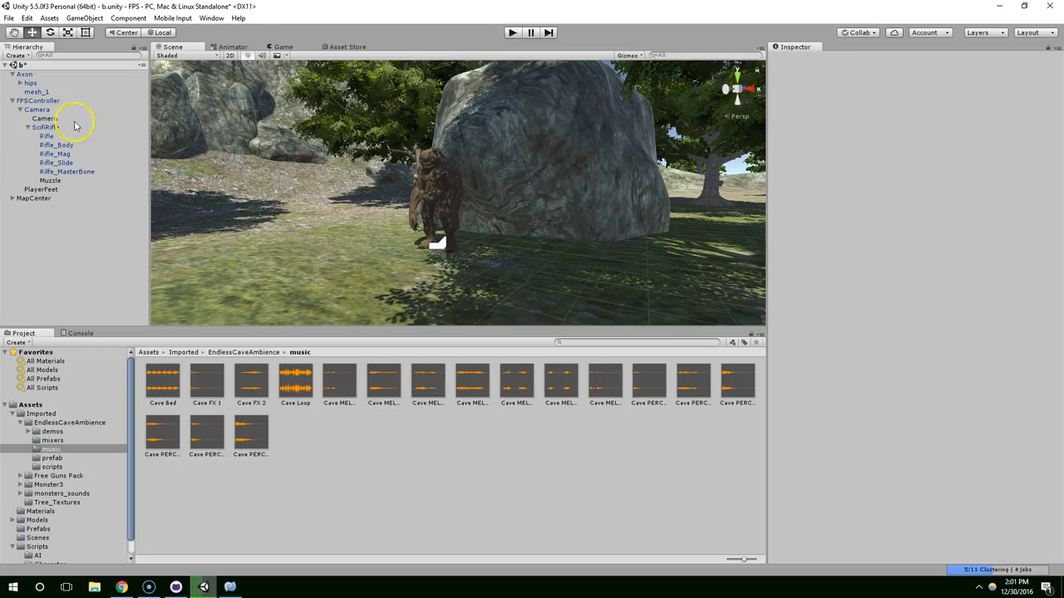
{"action": "left_click", "coordinate": [43, 225]}
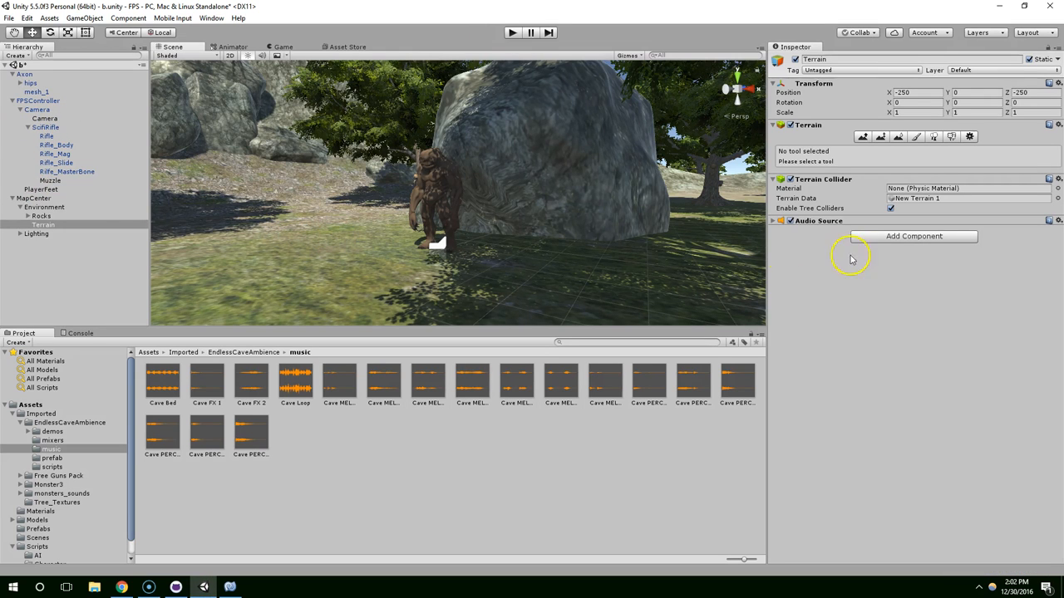
{"action": "left_click", "coordinate": [775, 219]}
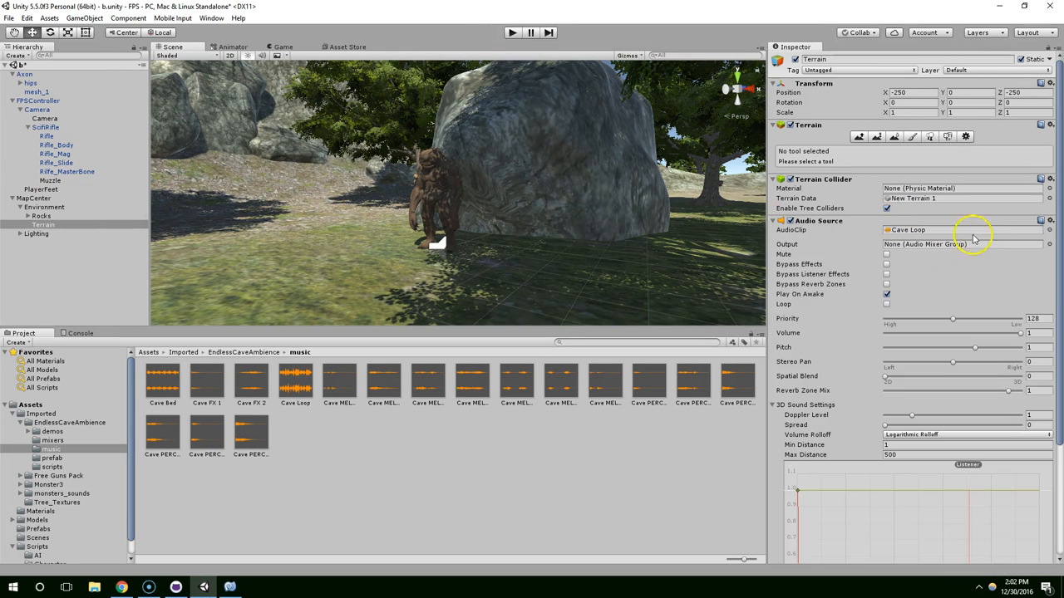
{"action": "mouse_move", "coordinate": [598, 385]}
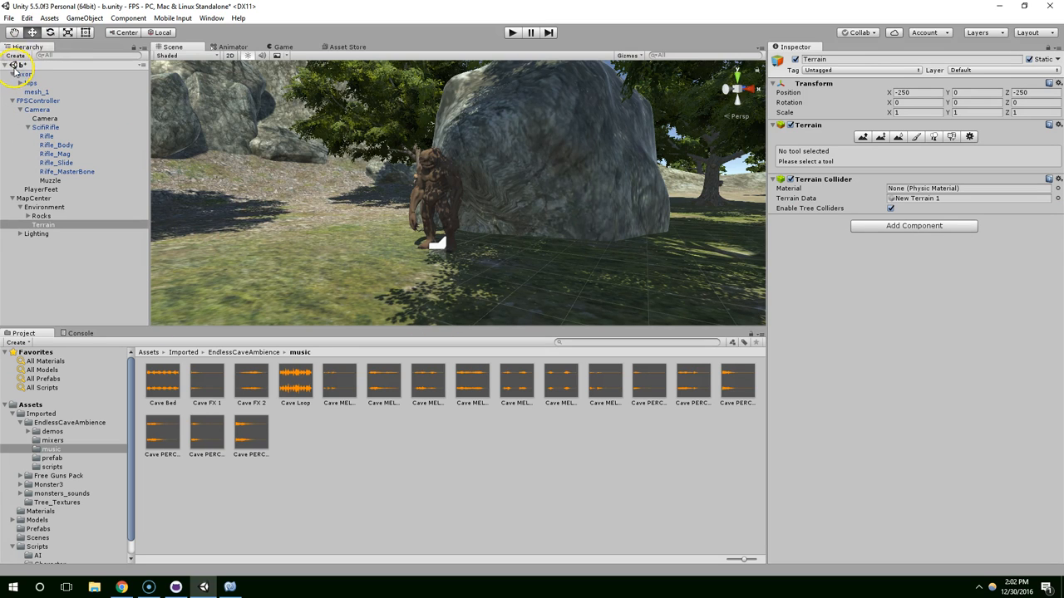
Step: Create an empty object named Music with an Audio Source playing Cave Loop
{"action": "left_click", "coordinate": [37, 83]}
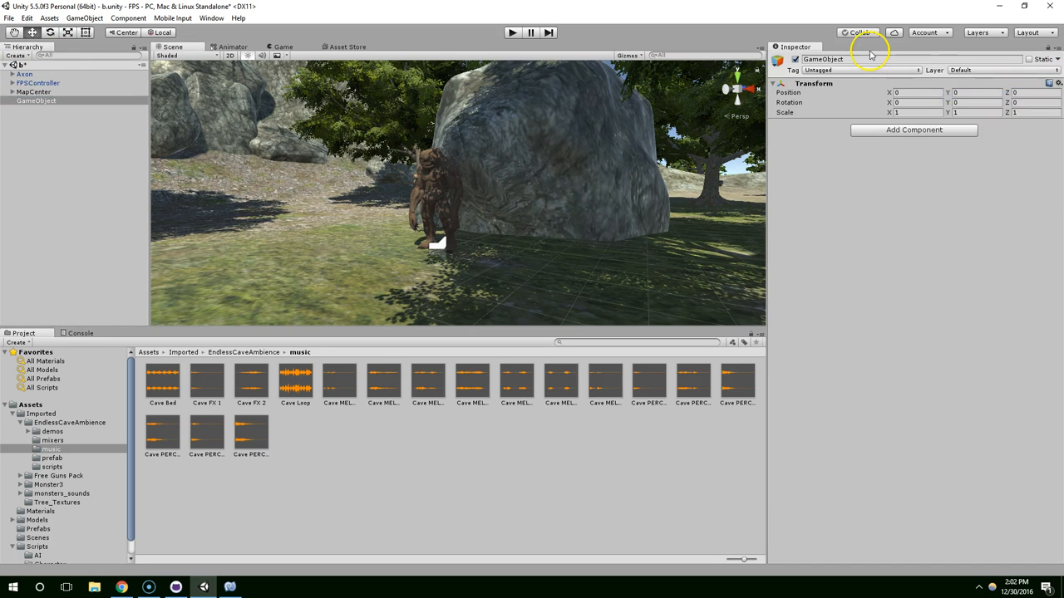
{"action": "type", "text": "Music"}
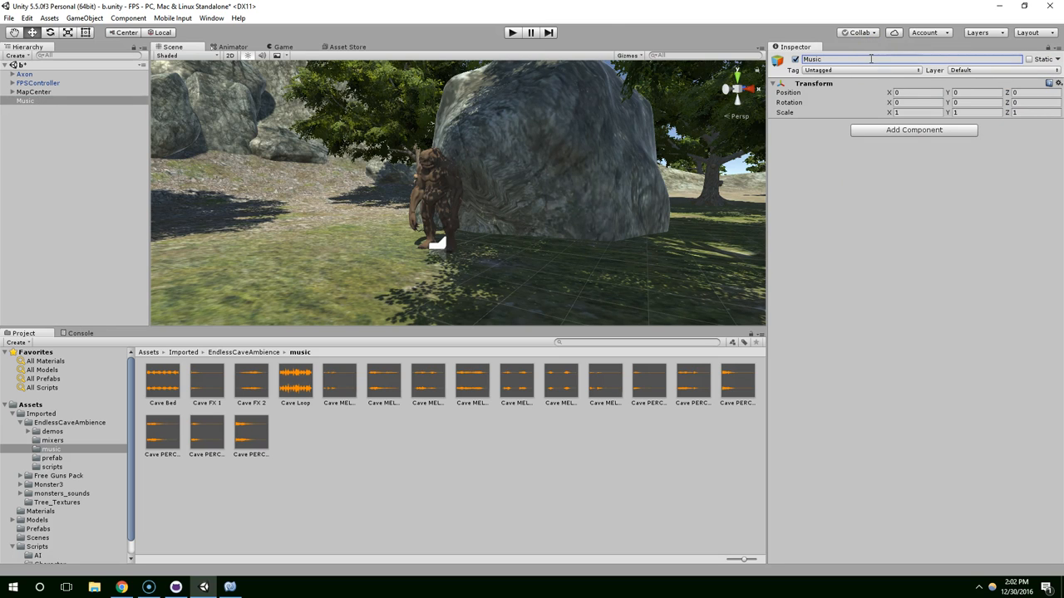
{"action": "left_click", "coordinate": [914, 130]}
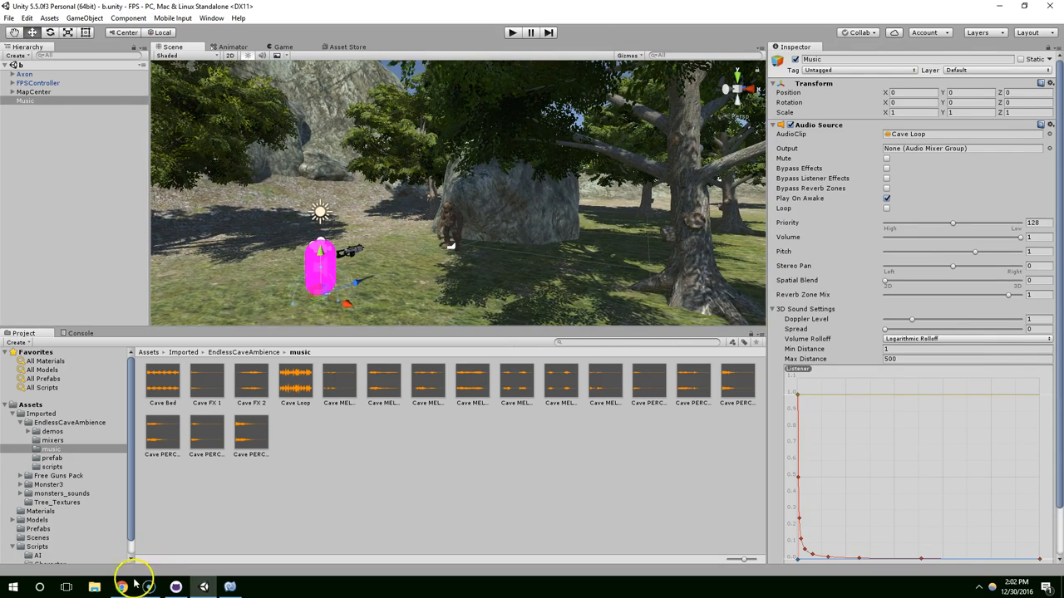
{"action": "left_click", "coordinate": [121, 588]}
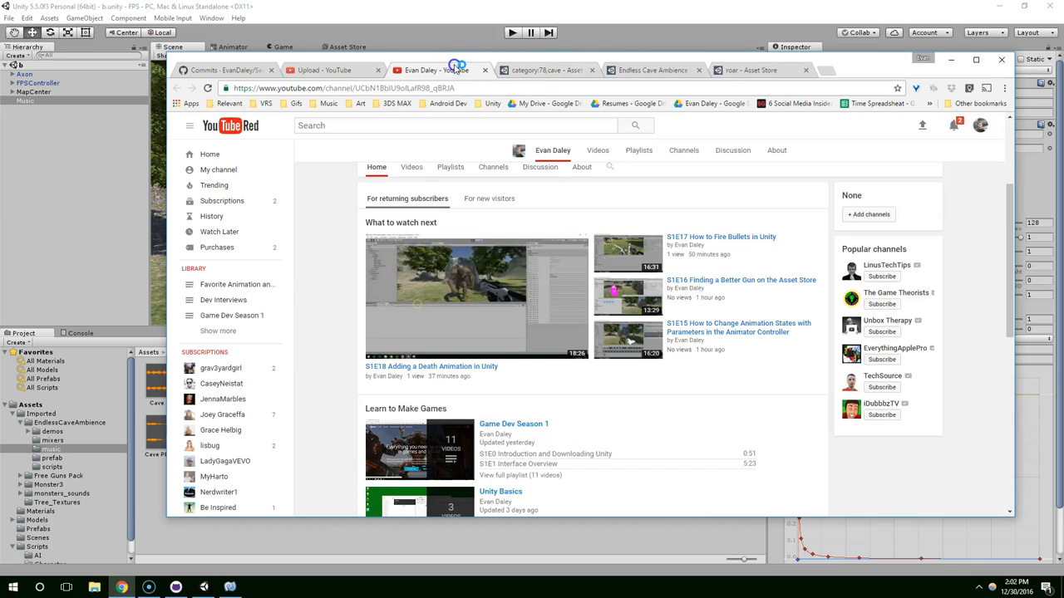
Step: Minimize Chrome and bring up GitHub Desktop's pending changes for the repository
{"action": "left_click", "coordinate": [324, 69]}
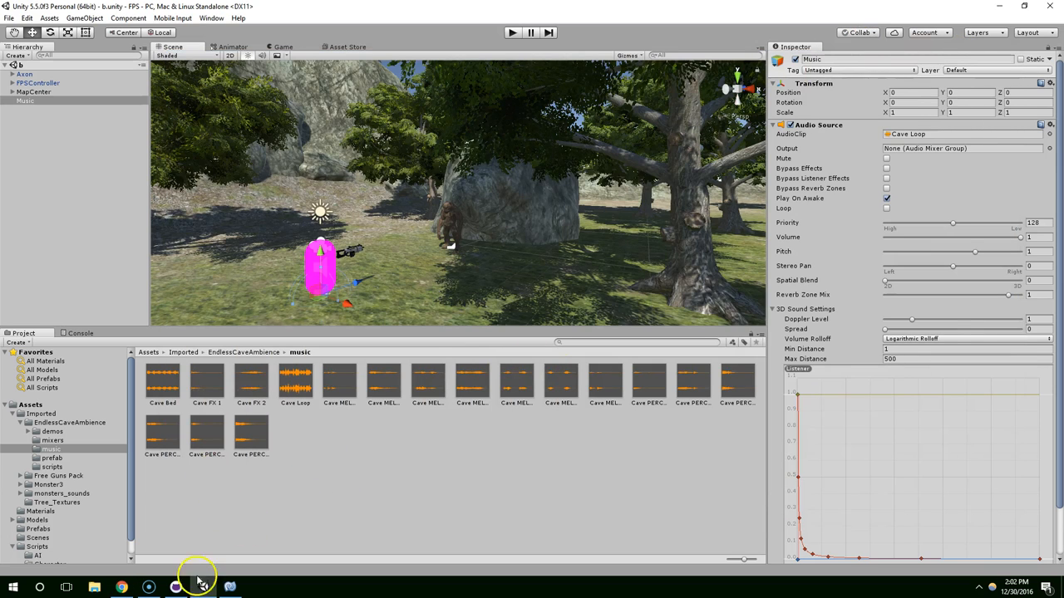
{"action": "left_click", "coordinate": [199, 588]}
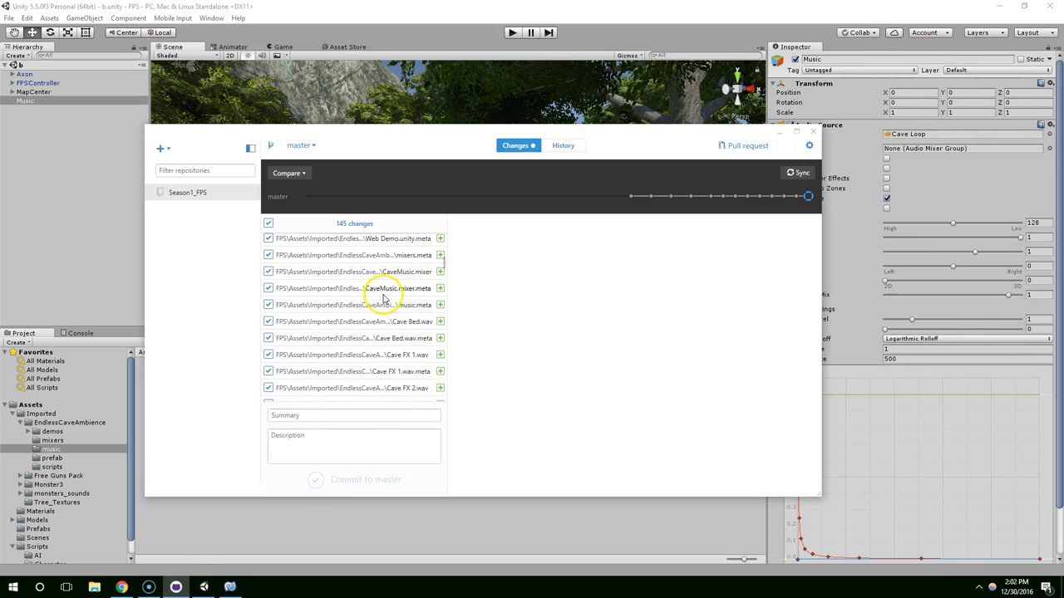
Step: Look through the uncommitted changes list, then minimize GitHub Desktop to return to Unity
{"action": "scroll", "scroll_direction": "down", "scroll_amount": 3}
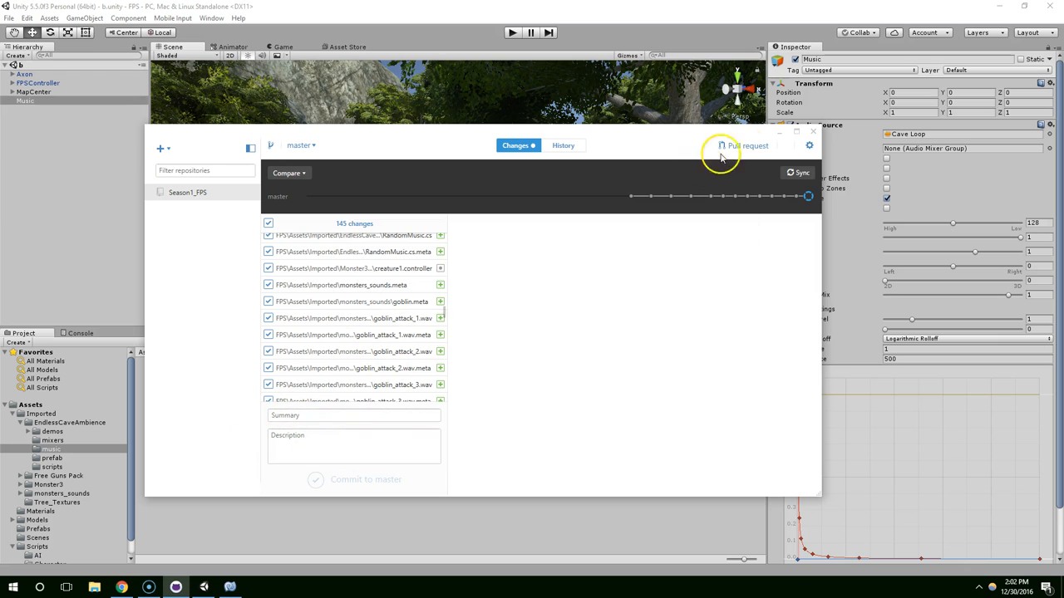
{"action": "left_click", "coordinate": [812, 129]}
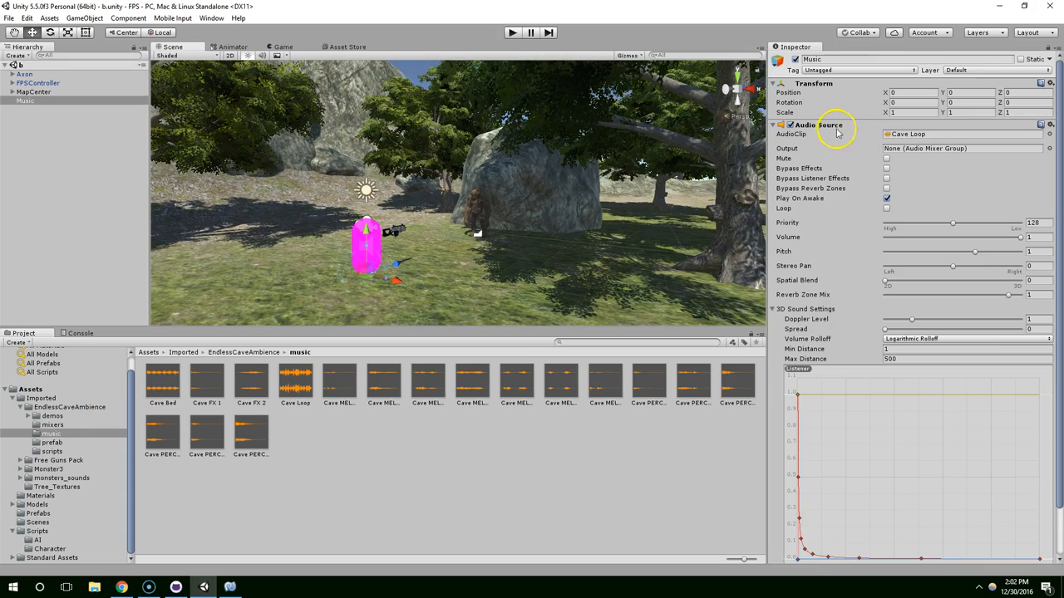
{"action": "mouse_move", "coordinate": [648, 148]}
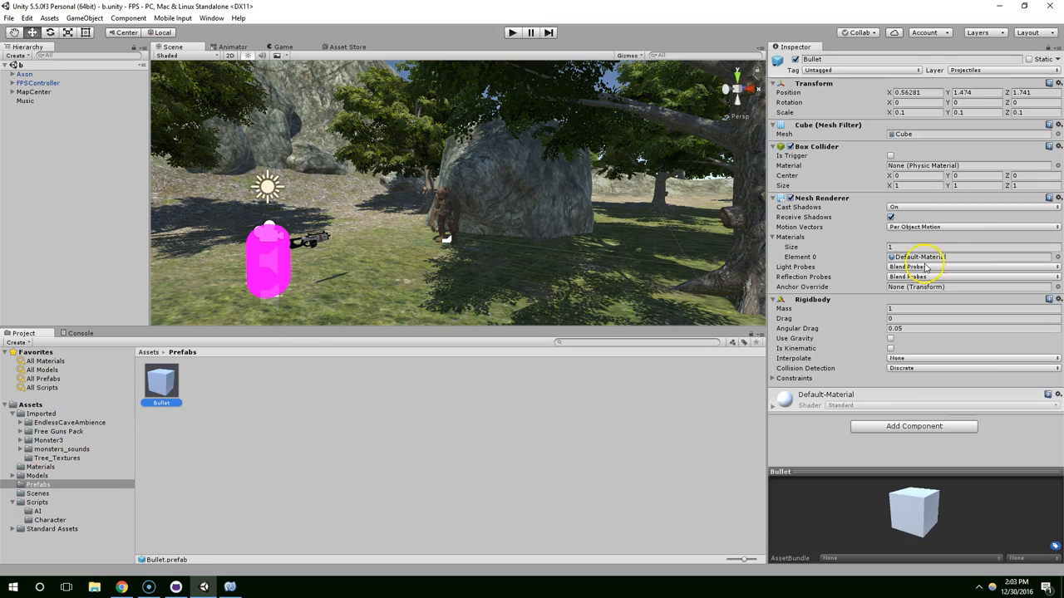
Step: Attach the Die After Time script to the Bullet prefab and play-test firing bullets
{"action": "type", "text": "diea"}
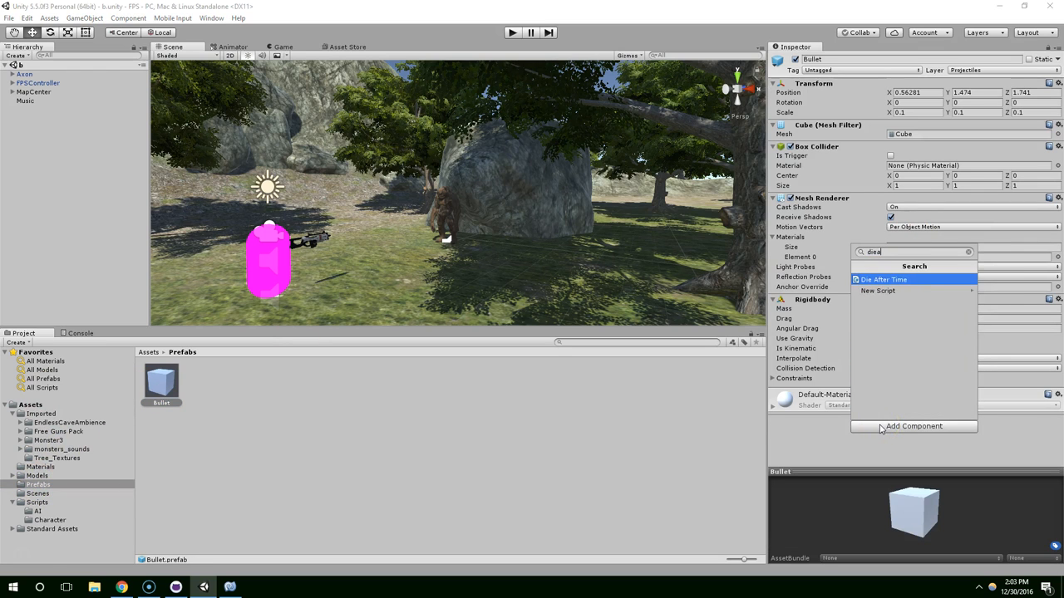
{"action": "left_click", "coordinate": [884, 279]}
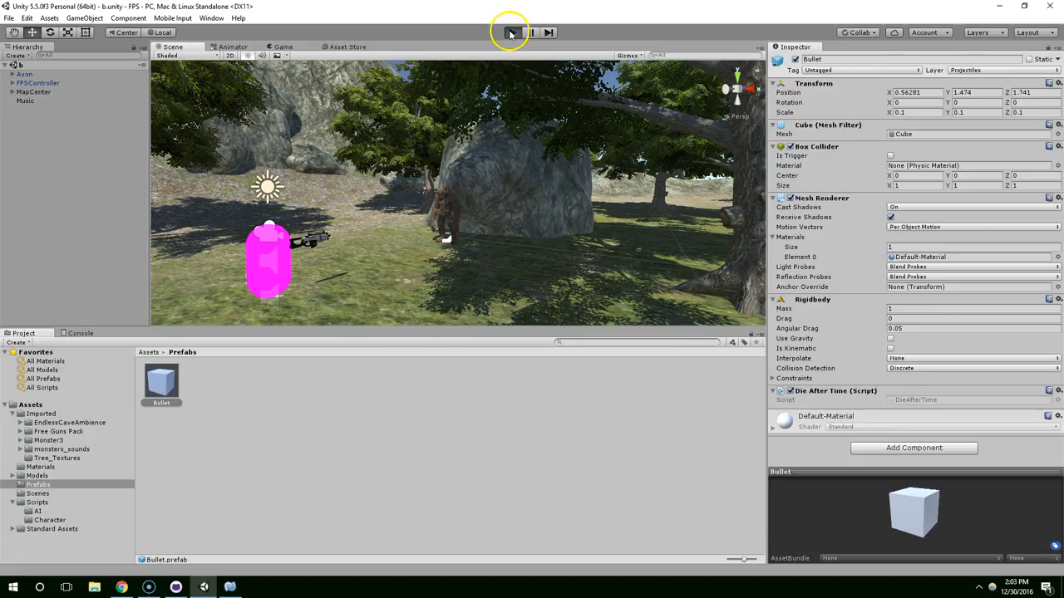
{"action": "left_click", "coordinate": [512, 31]}
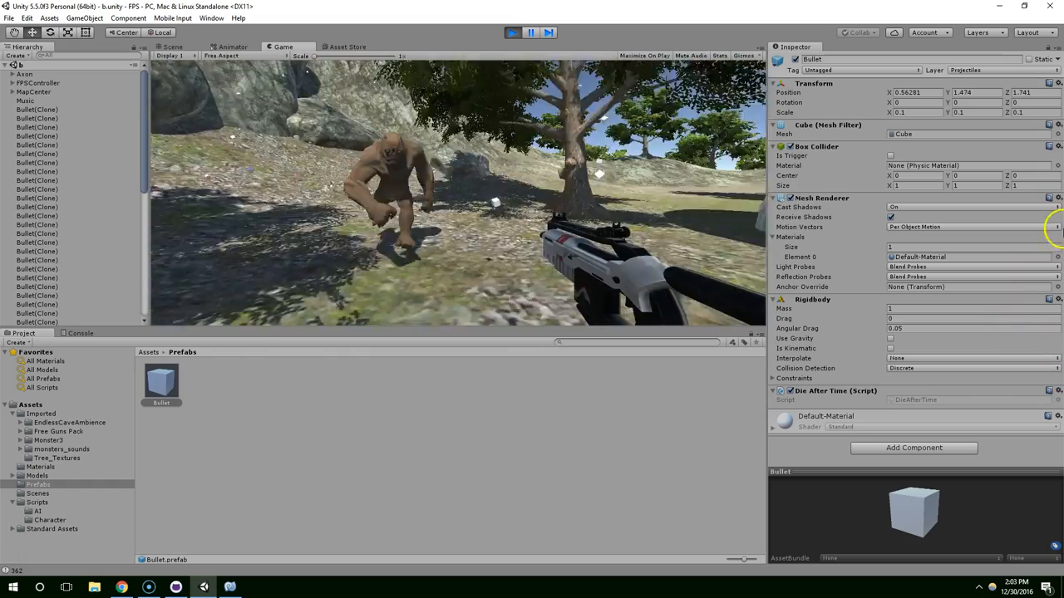
{"action": "left_click", "coordinate": [530, 34]}
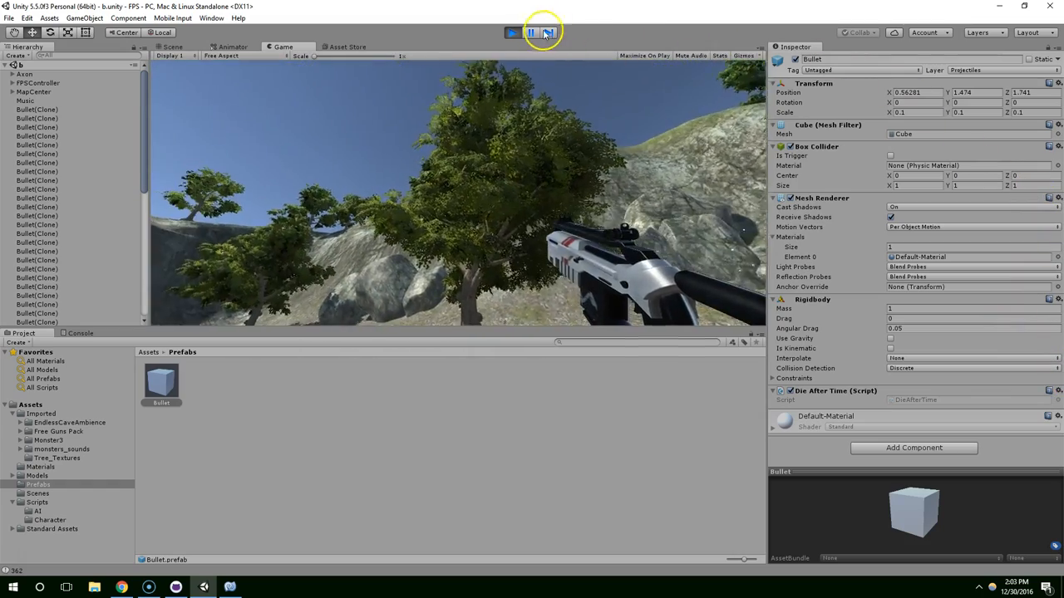
{"action": "left_click", "coordinate": [530, 32]}
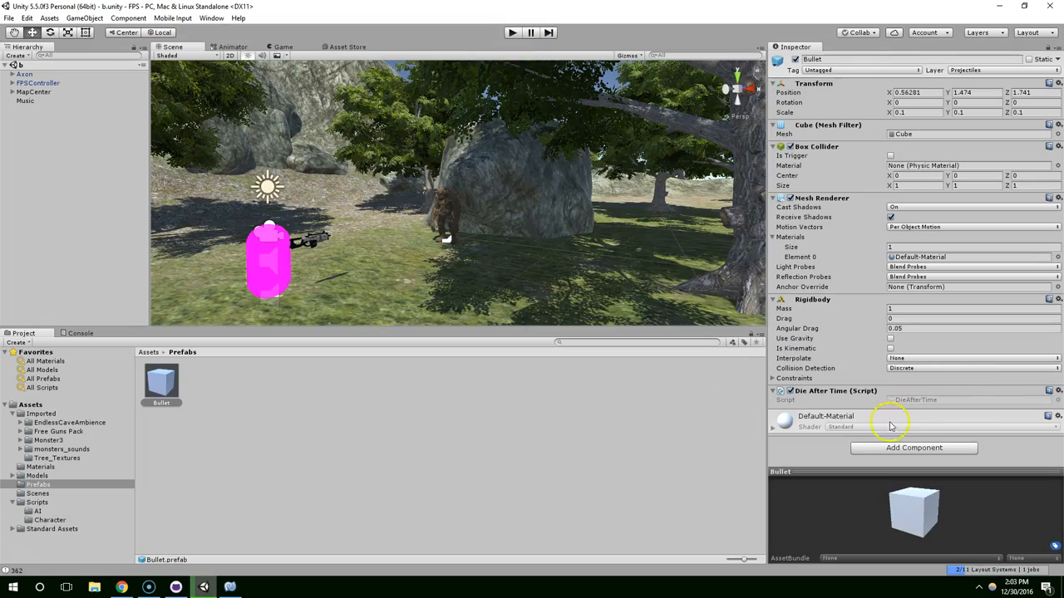
Step: In DieAfterTime.cs declare public float lifeSpan and private float lifeStart
{"action": "left_click", "coordinate": [37, 502]}
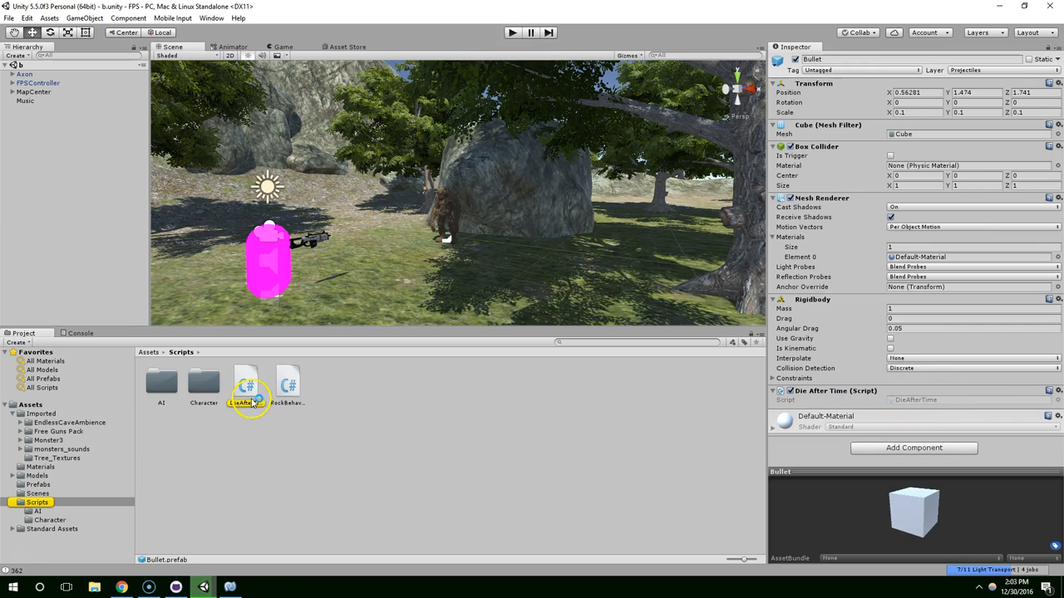
{"action": "double_click", "coordinate": [246, 386]}
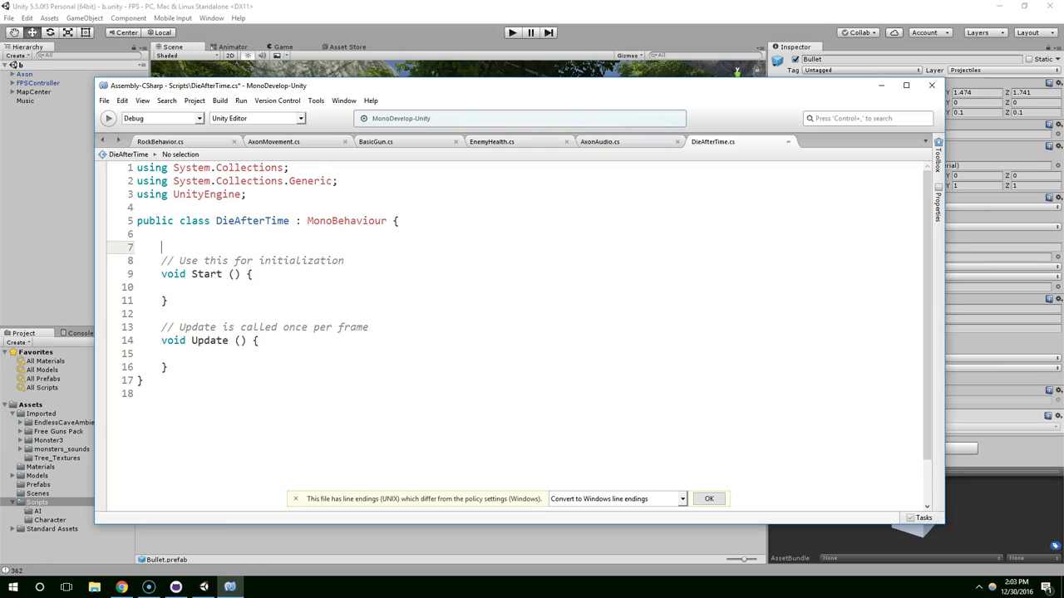
{"action": "type", "text": "public"}
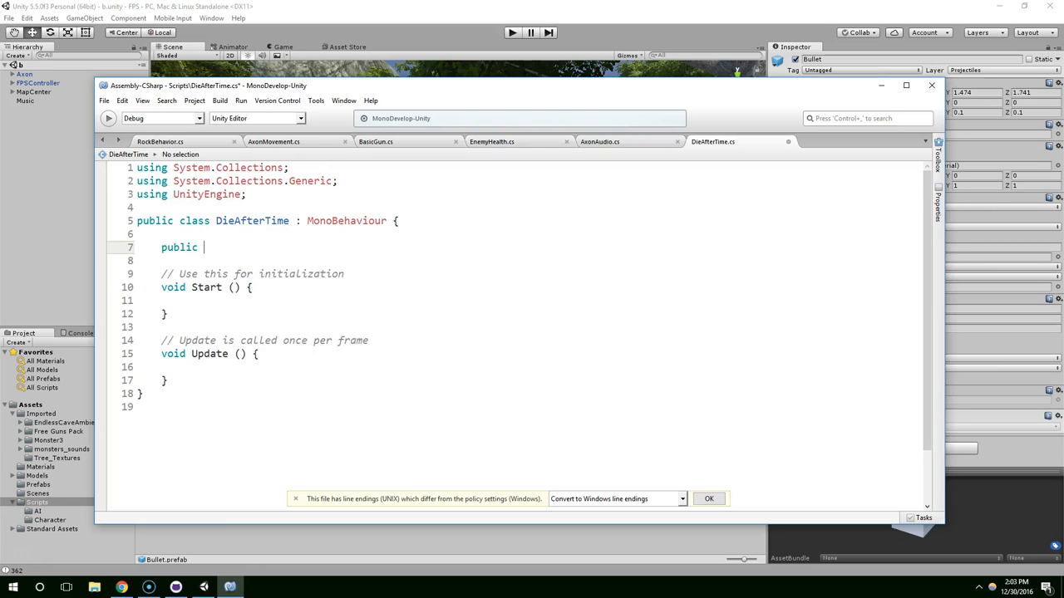
{"action": "type", "text": "float lifeSPa"}
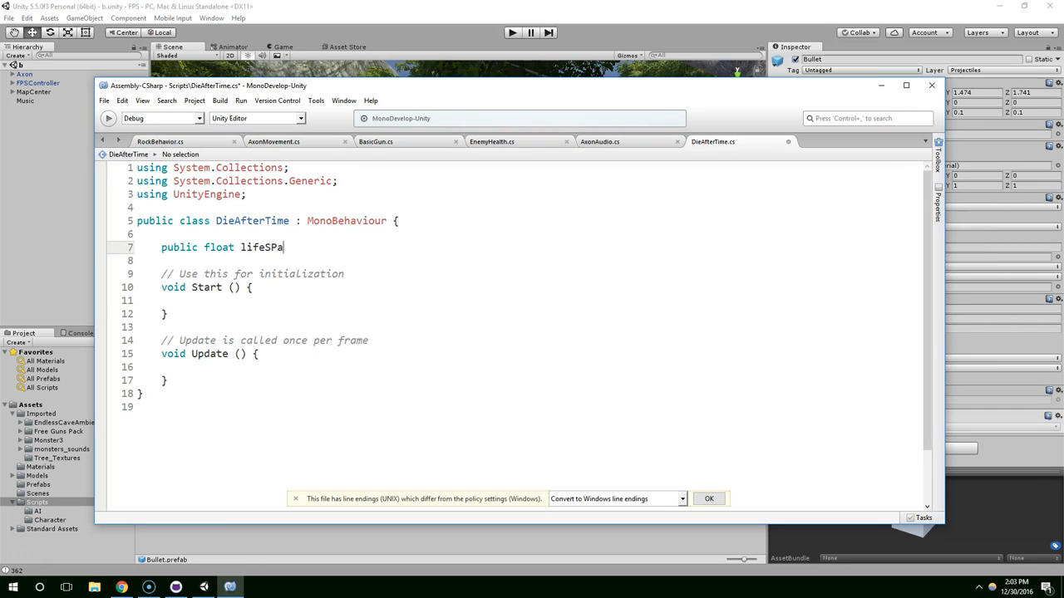
{"action": "type", "text": "n;"}
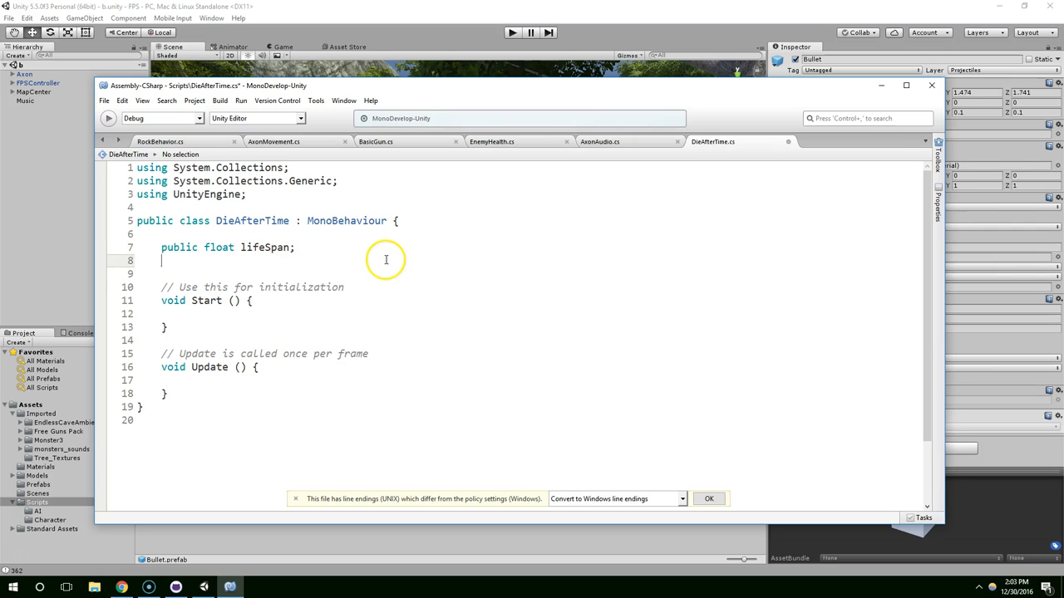
{"action": "type", "text": "private float li"}
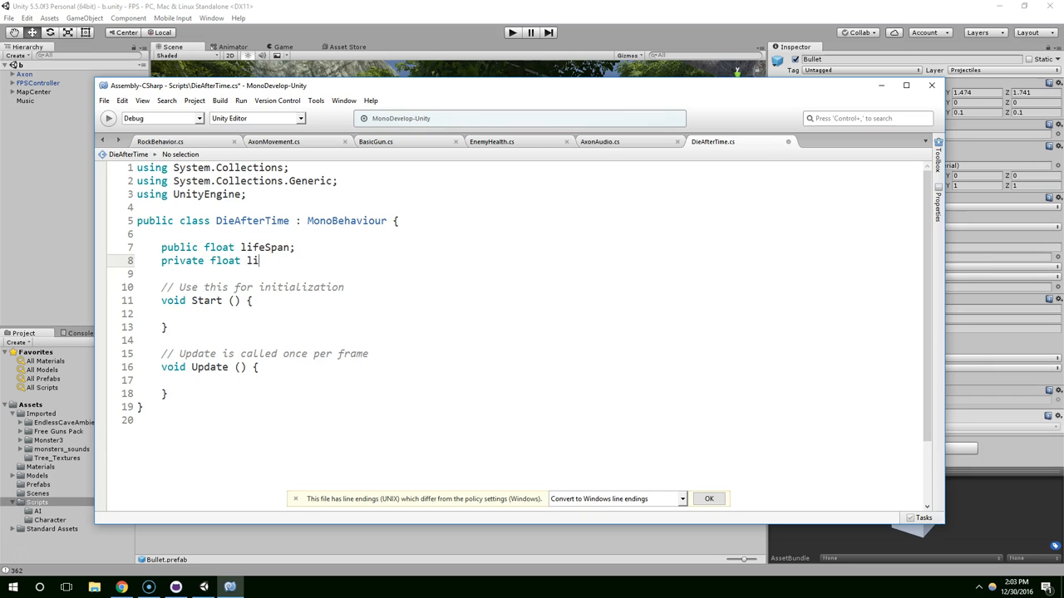
{"action": "type", "text": "feStart;"}
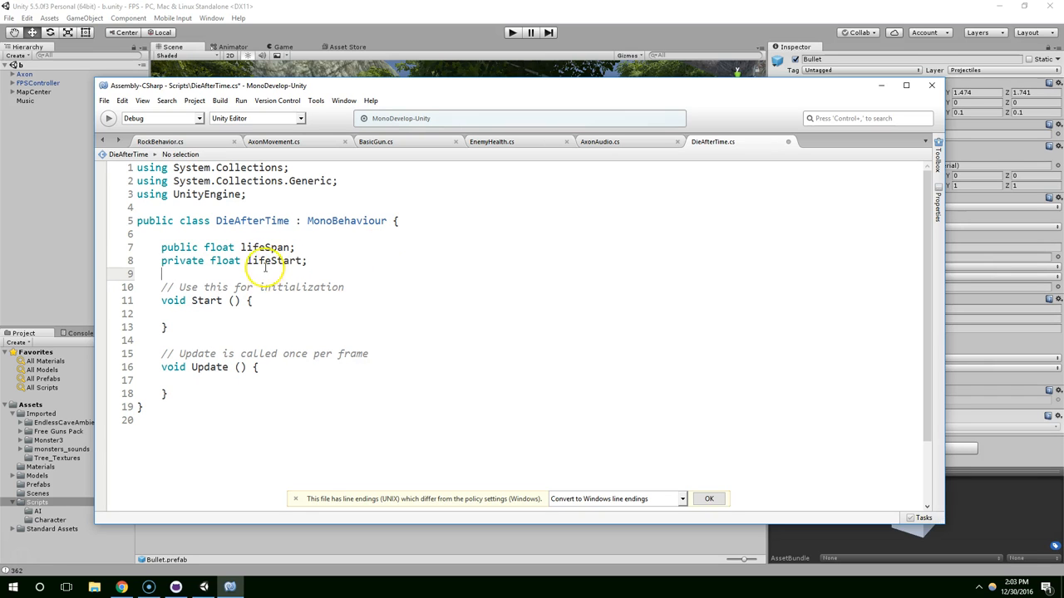
Step: Assign lifeStart = Time.time inside the Start method
{"action": "left_click", "coordinate": [241, 312]}
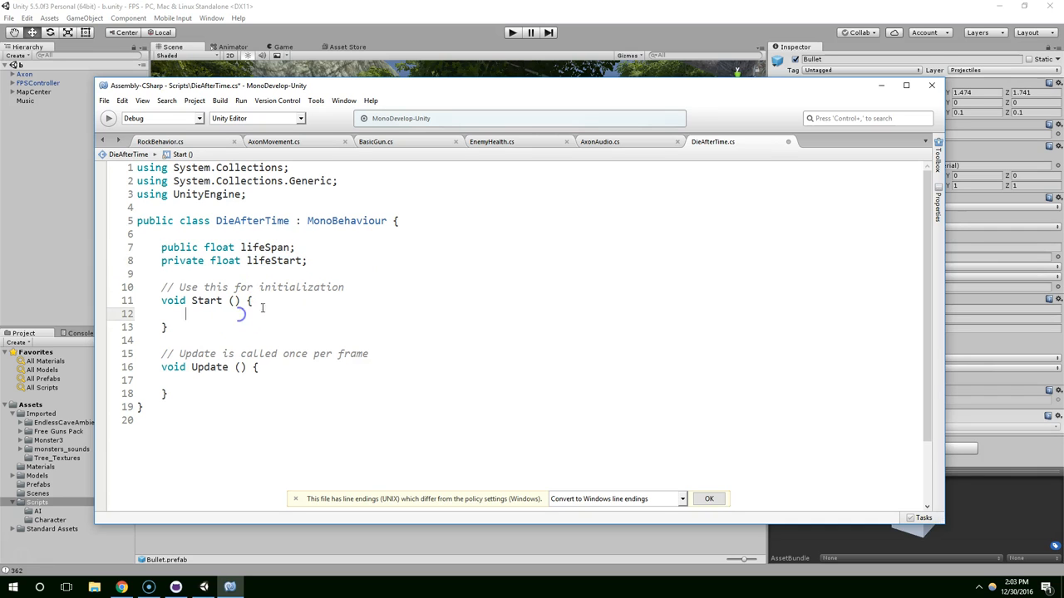
{"action": "type", "text": "lifeStart = Time"}
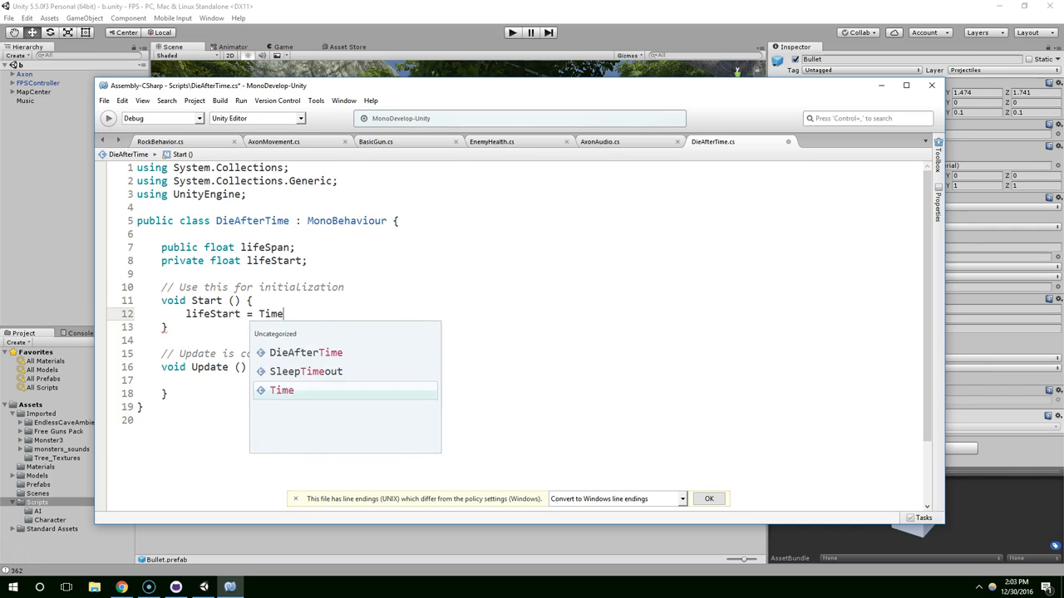
{"action": "type", "text": ".time;"}
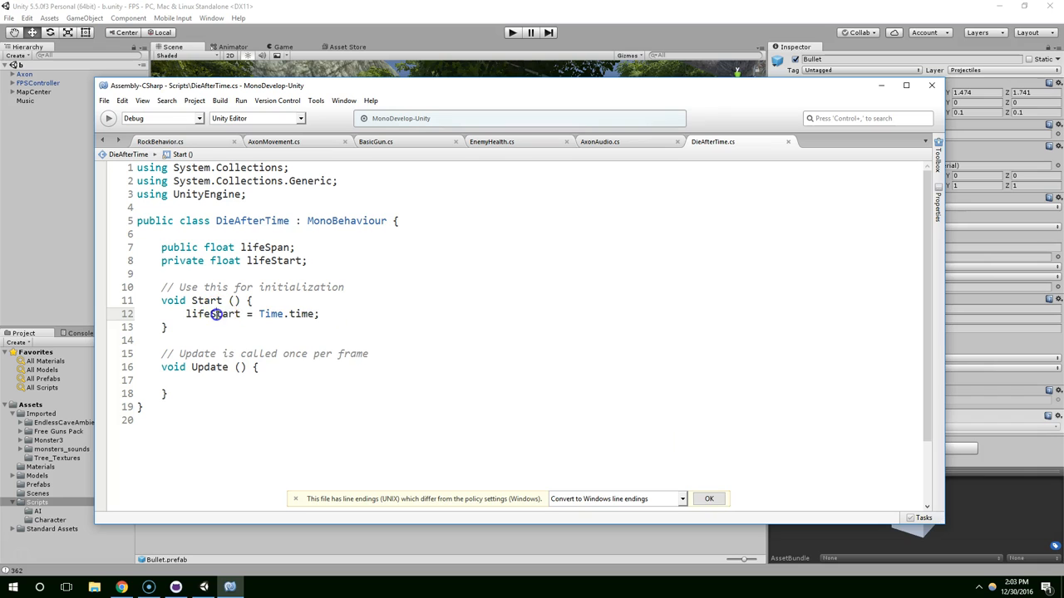
Step: Write the condition if (Time.time > (lifeSpan + lifeStart)) { inside Update
{"action": "left_click", "coordinate": [359, 381]}
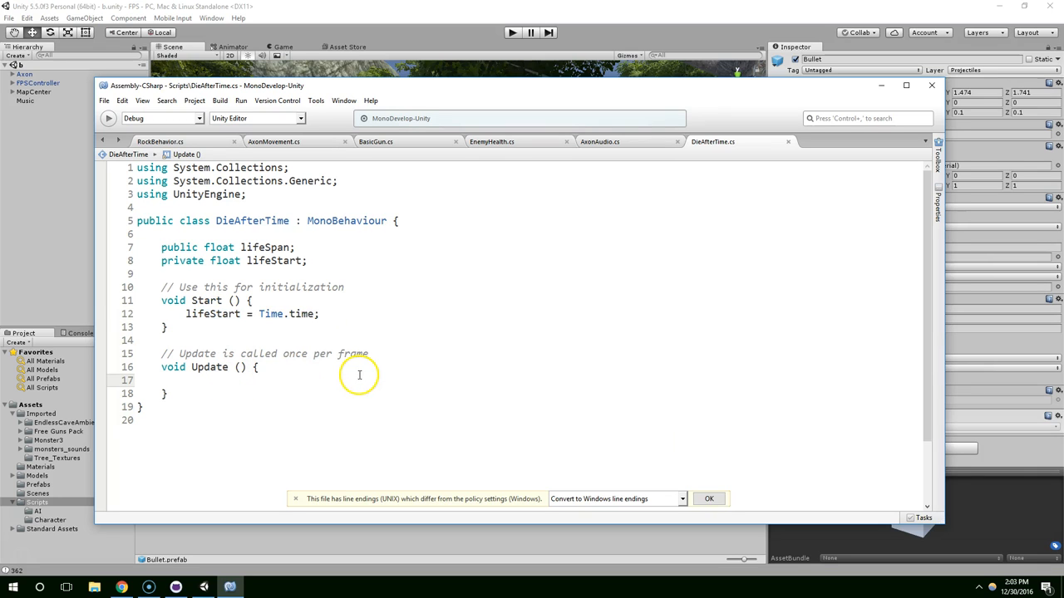
{"action": "type", "text": "if(life"}
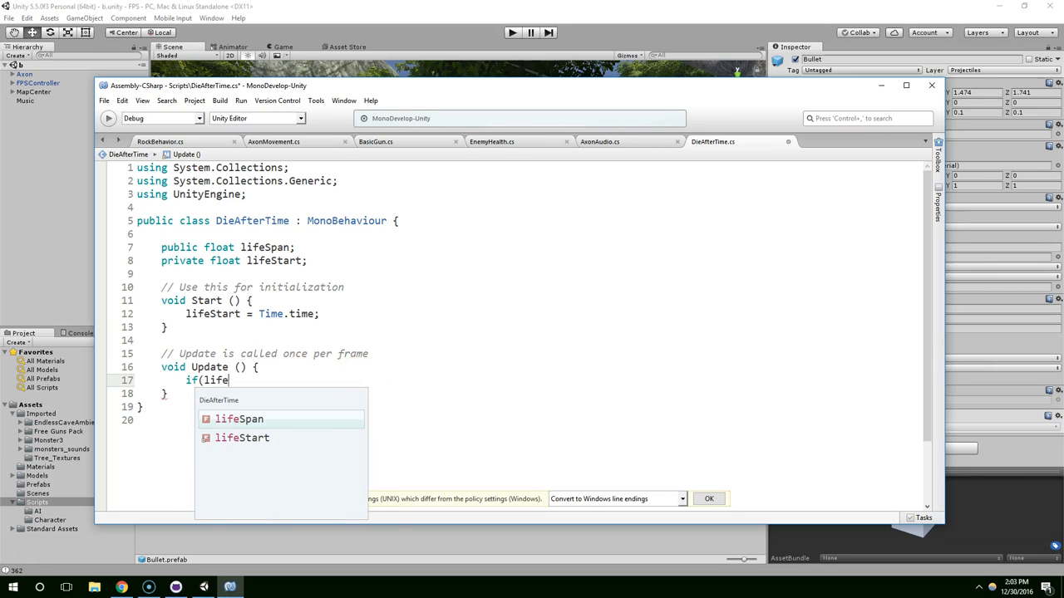
{"action": "type", "text": "s"}
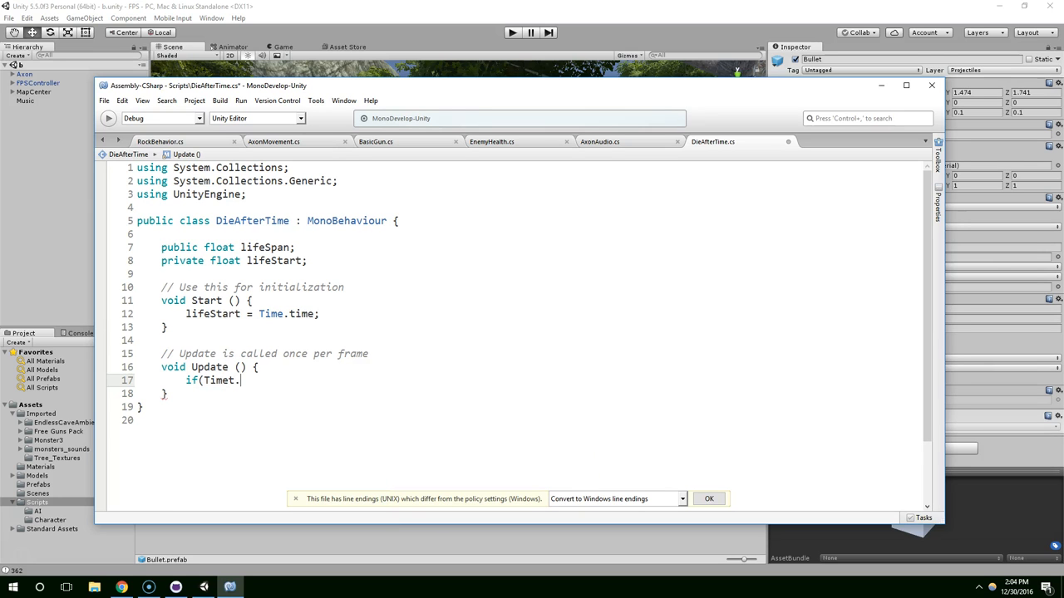
{"action": "type", "text": "t"}
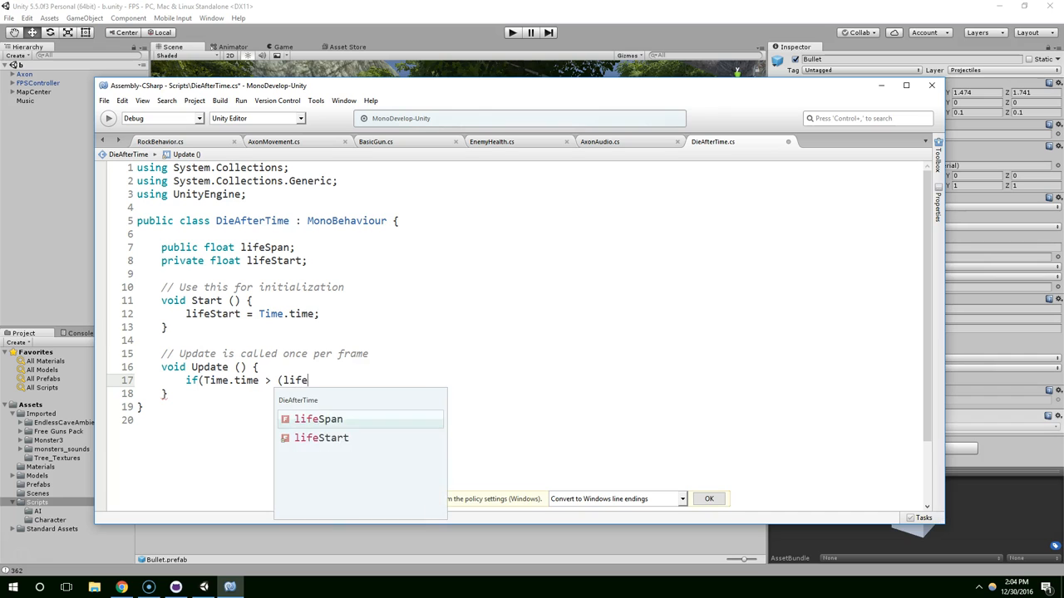
{"action": "type", "text": "Span + 1"}
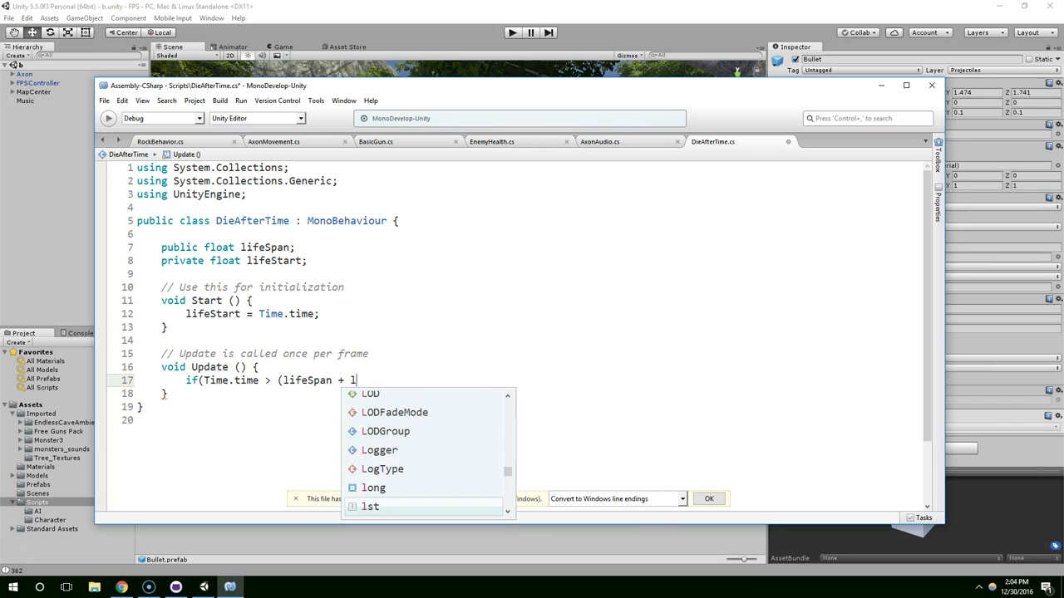
{"action": "type", "text": "ifeS"}
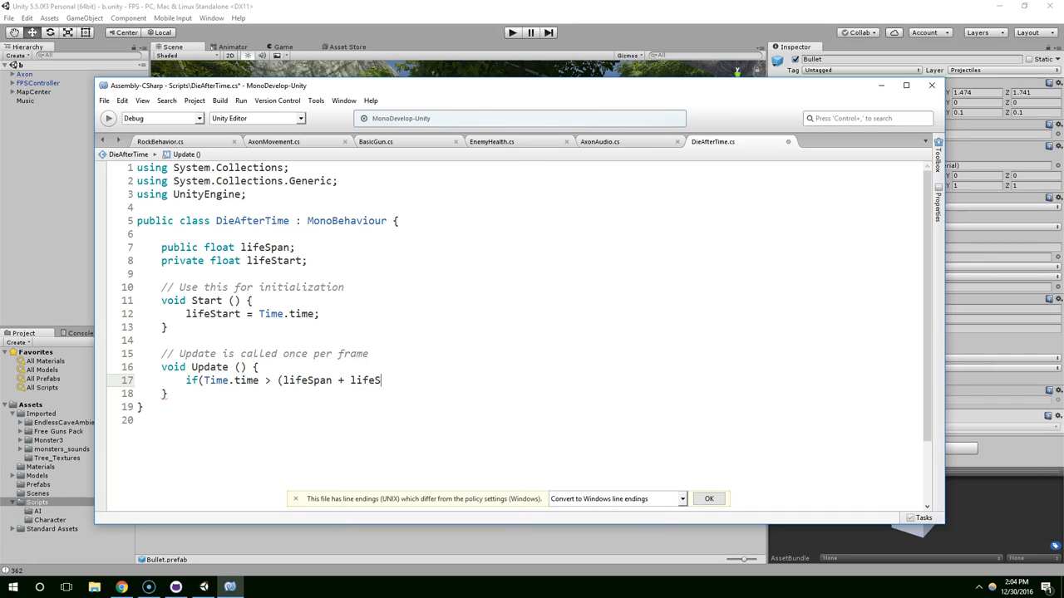
{"action": "type", "text": "tart"}
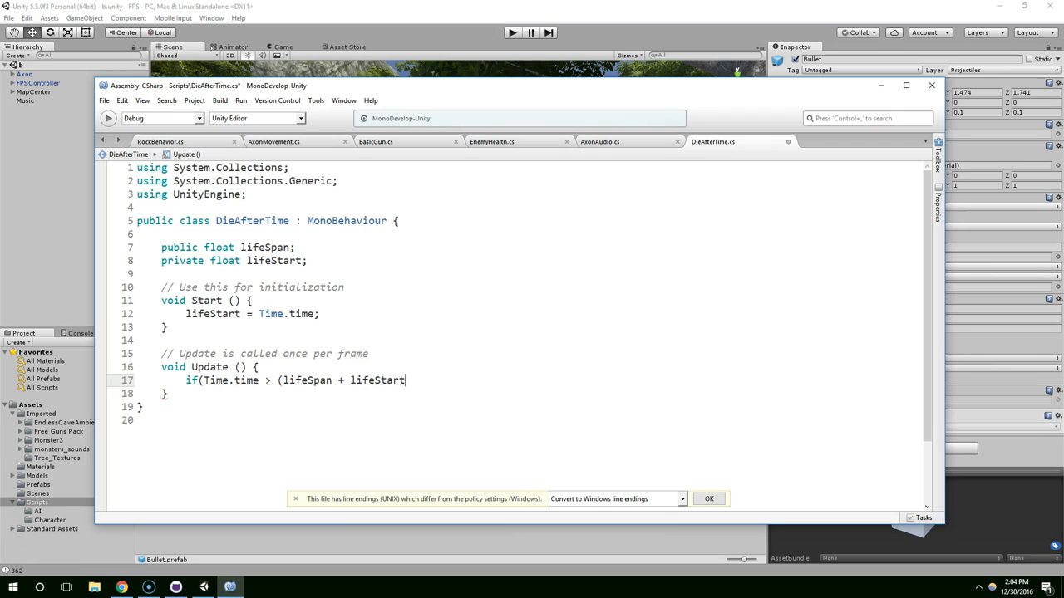
{"action": "type", "text": ")){"}
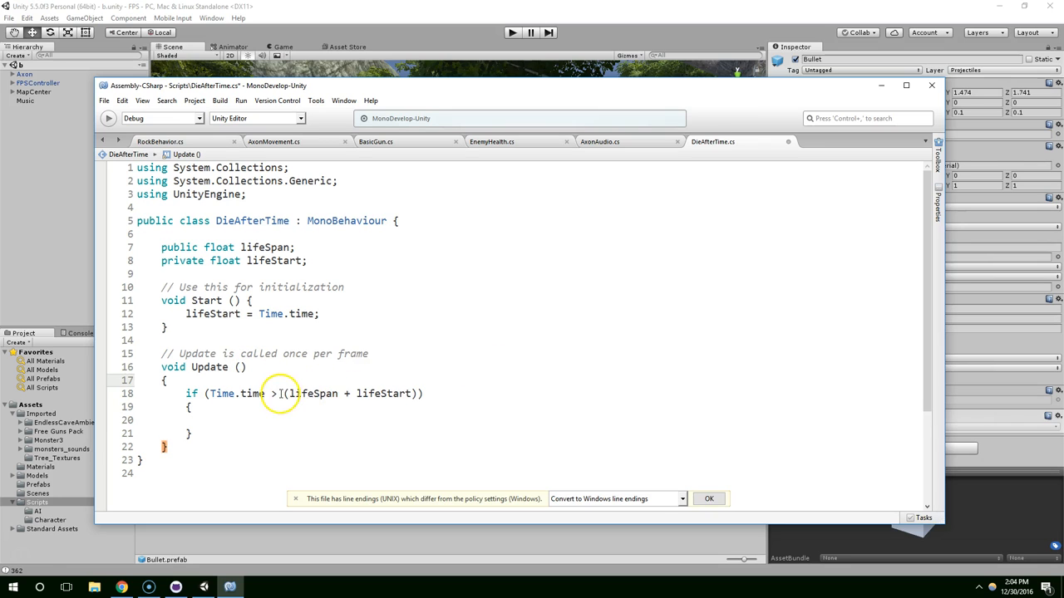
{"action": "double_click", "coordinate": [384, 392]}
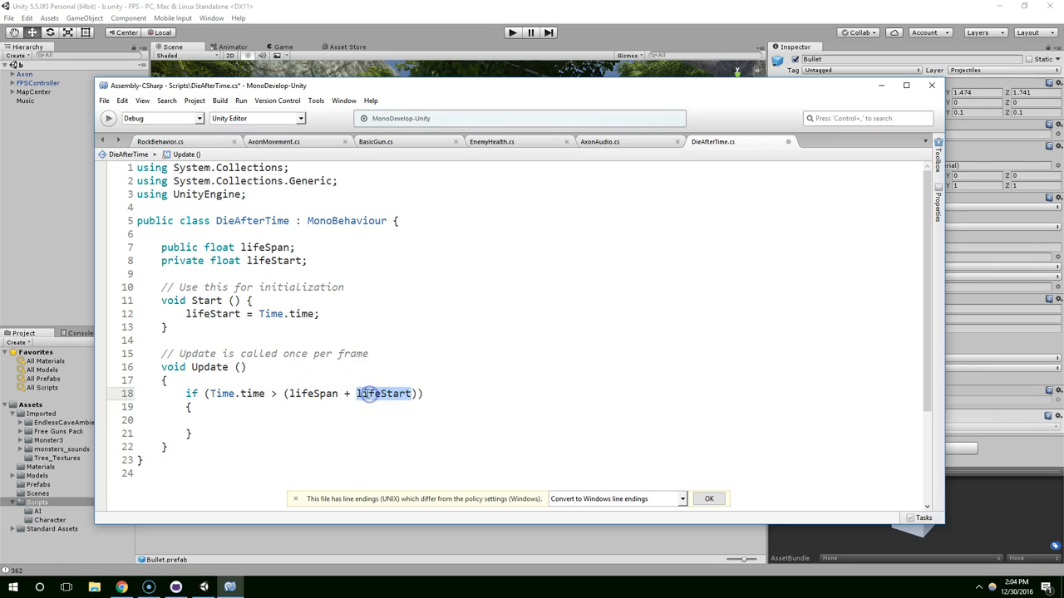
{"action": "left_click", "coordinate": [313, 393]}
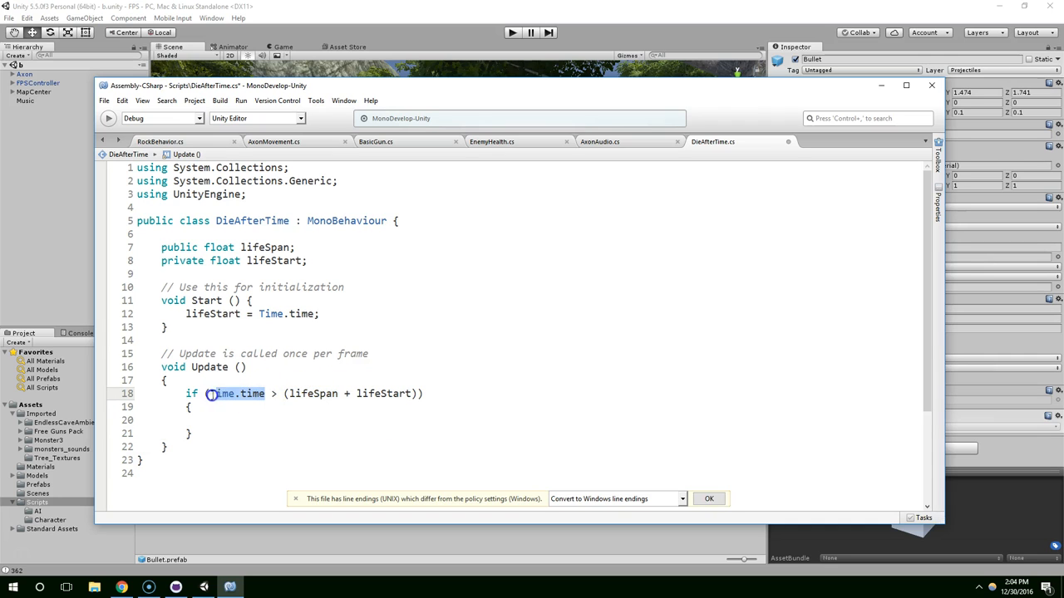
Step: Inside the if block, call Destroy(this.gameObject); to remove the bullet
{"action": "left_click", "coordinate": [209, 419]}
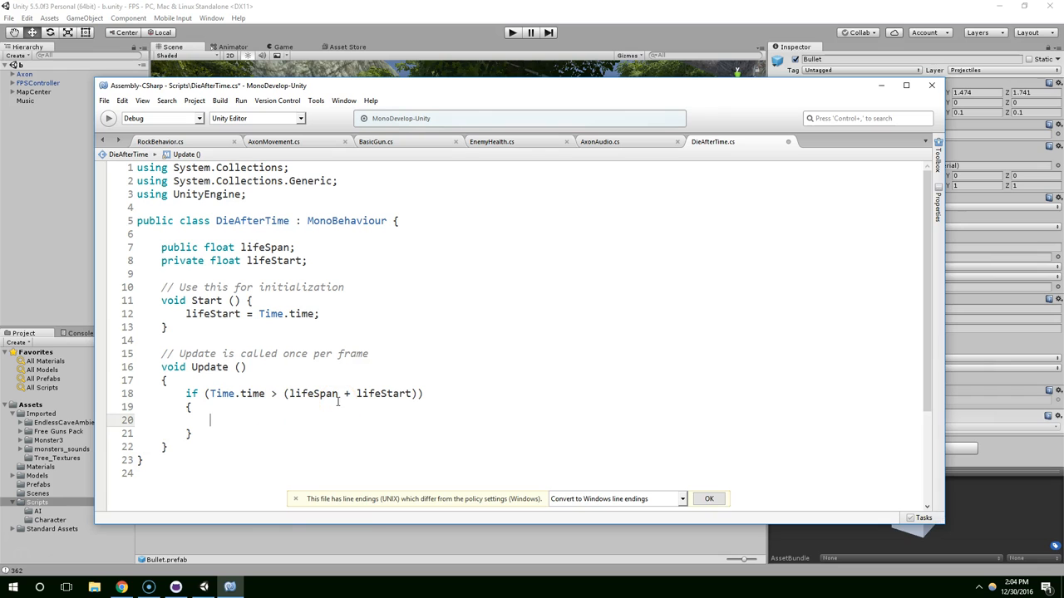
{"action": "type", "text": "Destroy("}
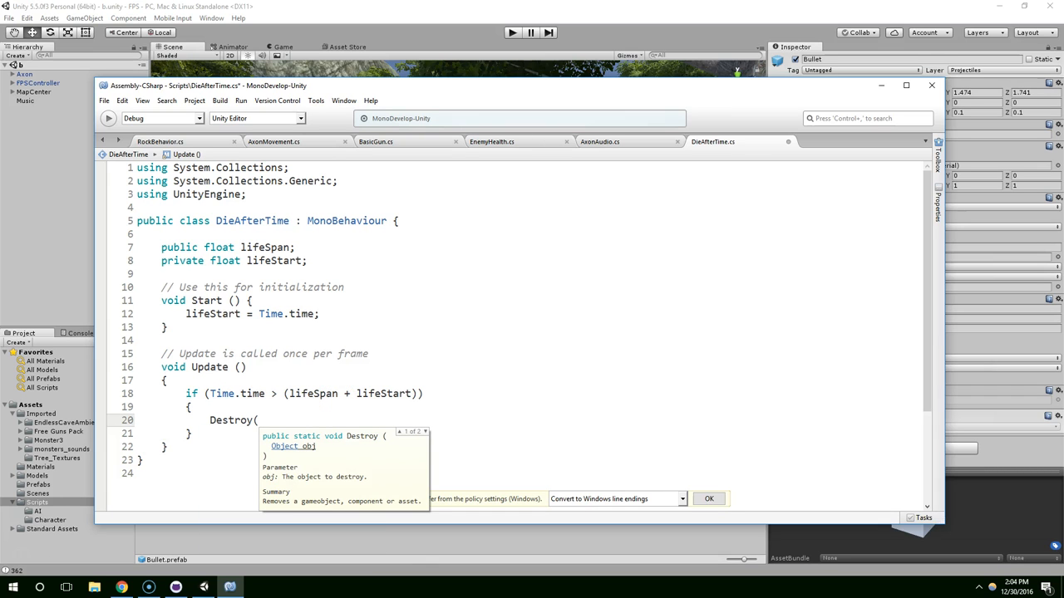
{"action": "type", "text": "this.gameObject);"}
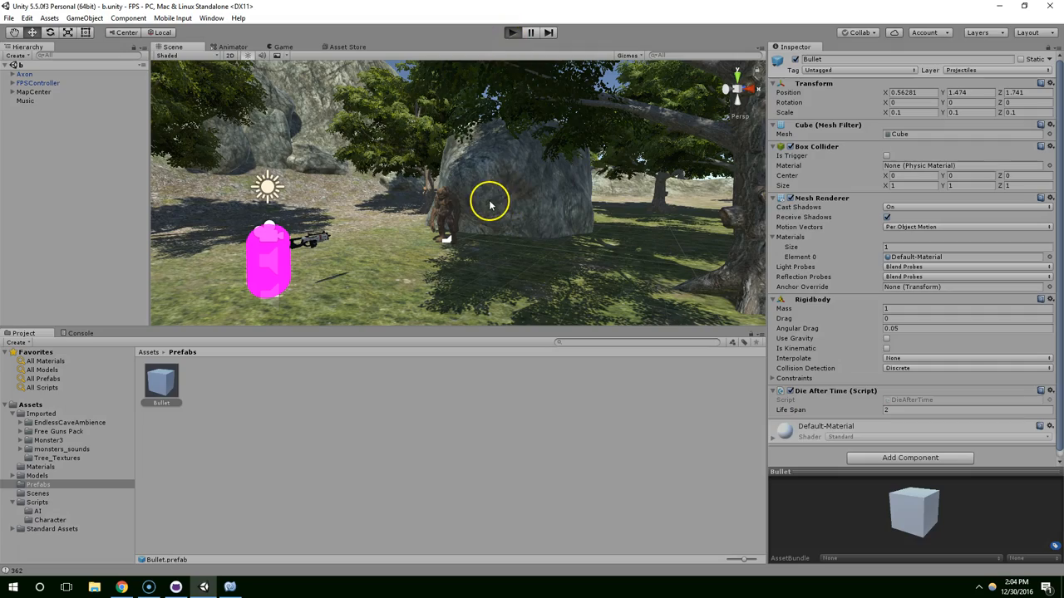
Step: Show the Game view where the running FPS fires Bullet clones
{"action": "left_click", "coordinate": [512, 31]}
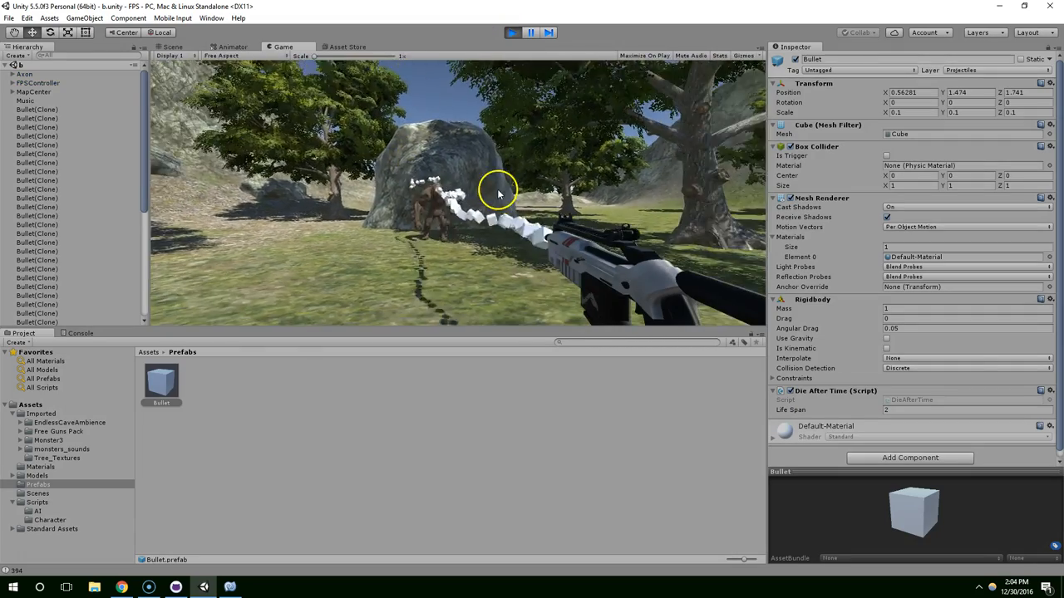